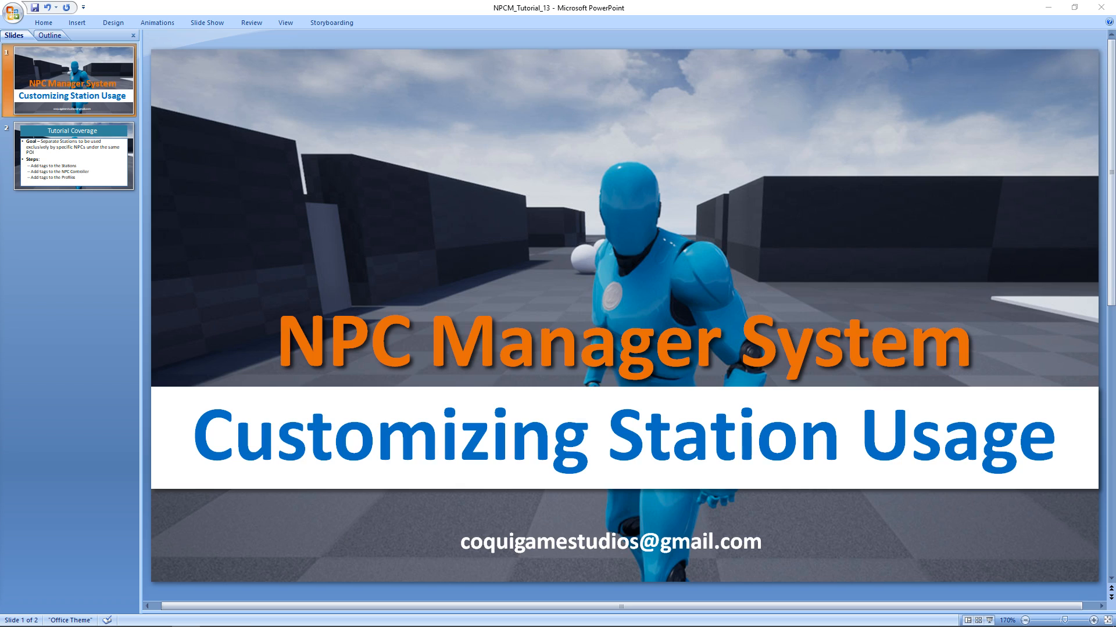
mouse_move(111, 172)
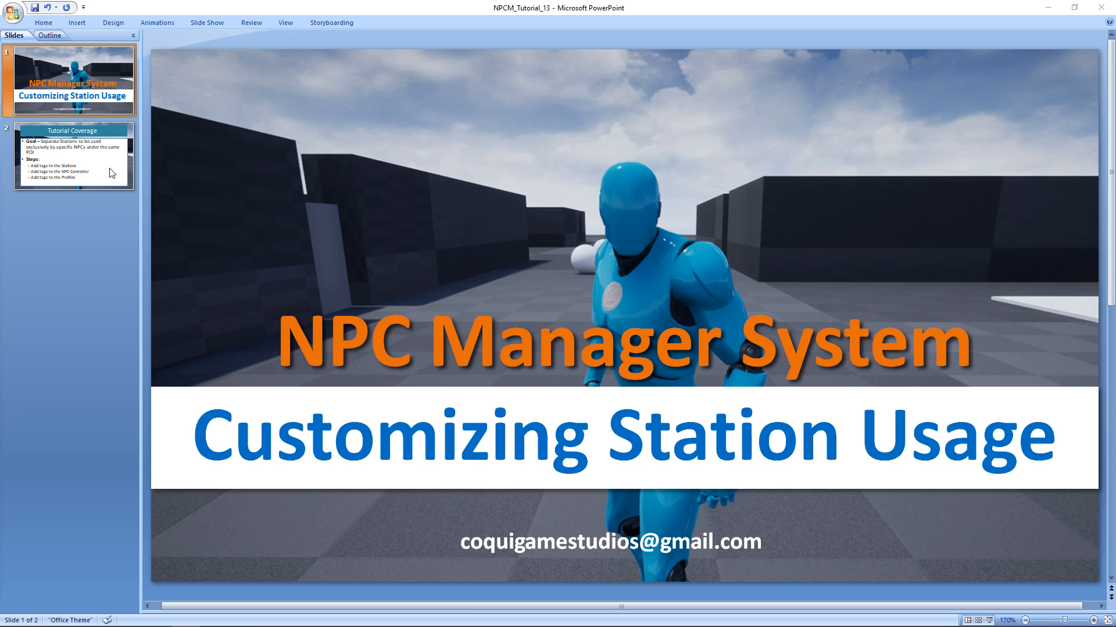
Show the second slide, "Tutorial Coverage", with the goal and three tagging steps
click(73, 154)
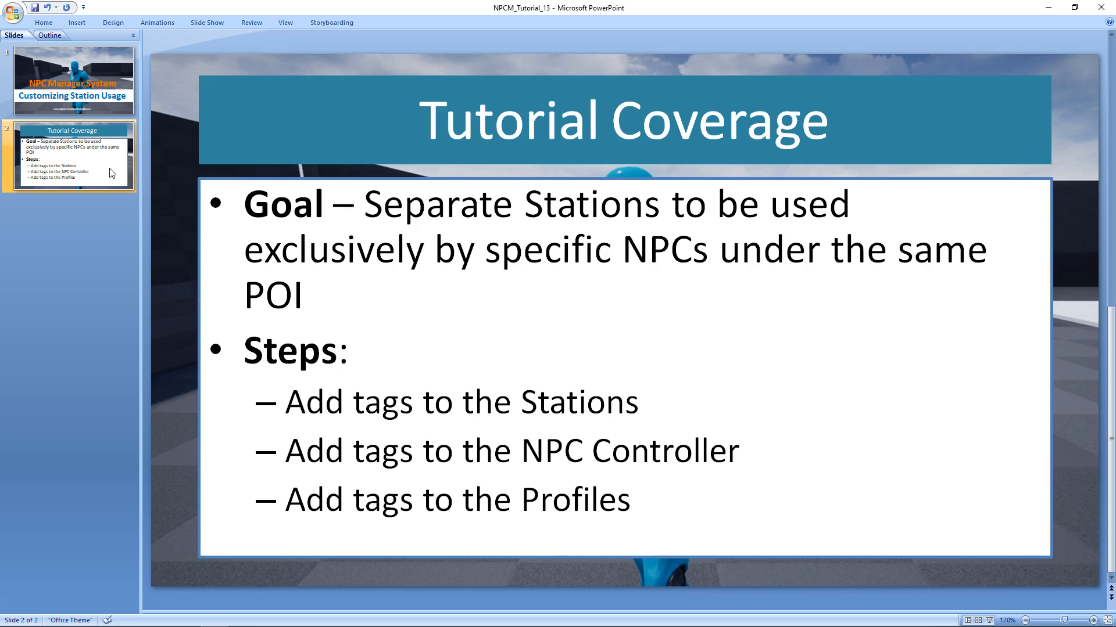
mouse_move(538, 411)
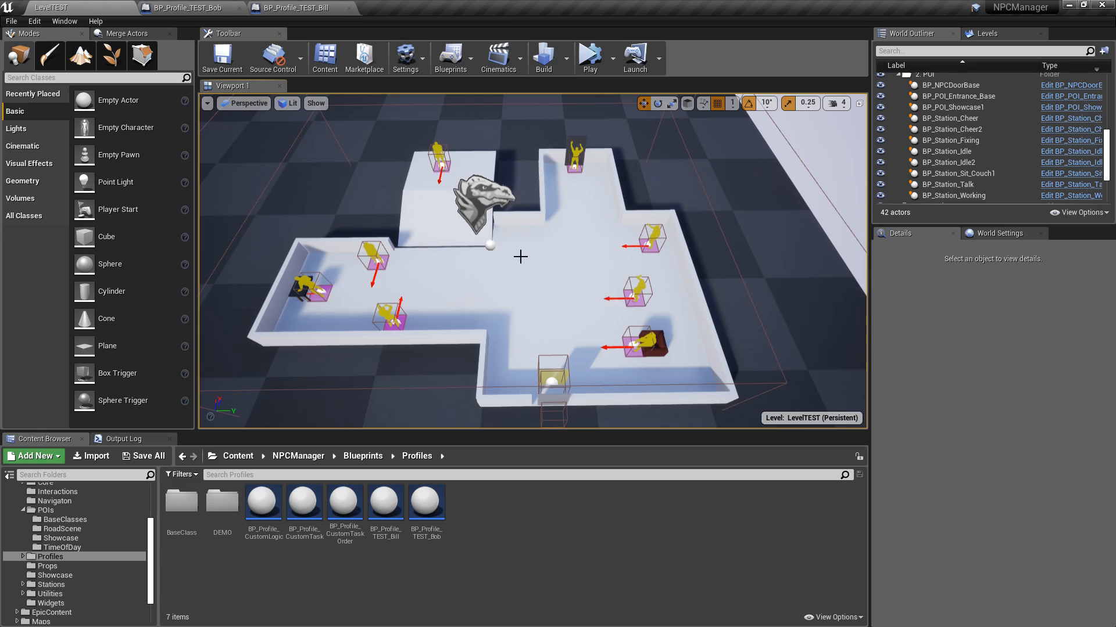
mouse_move(603, 256)
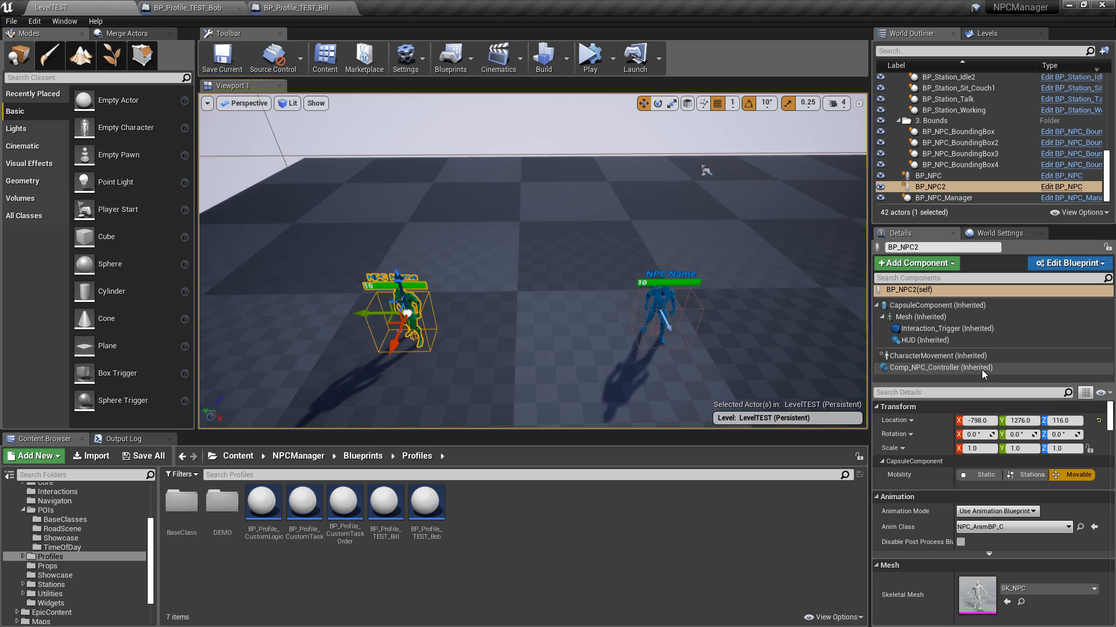
click(939, 369)
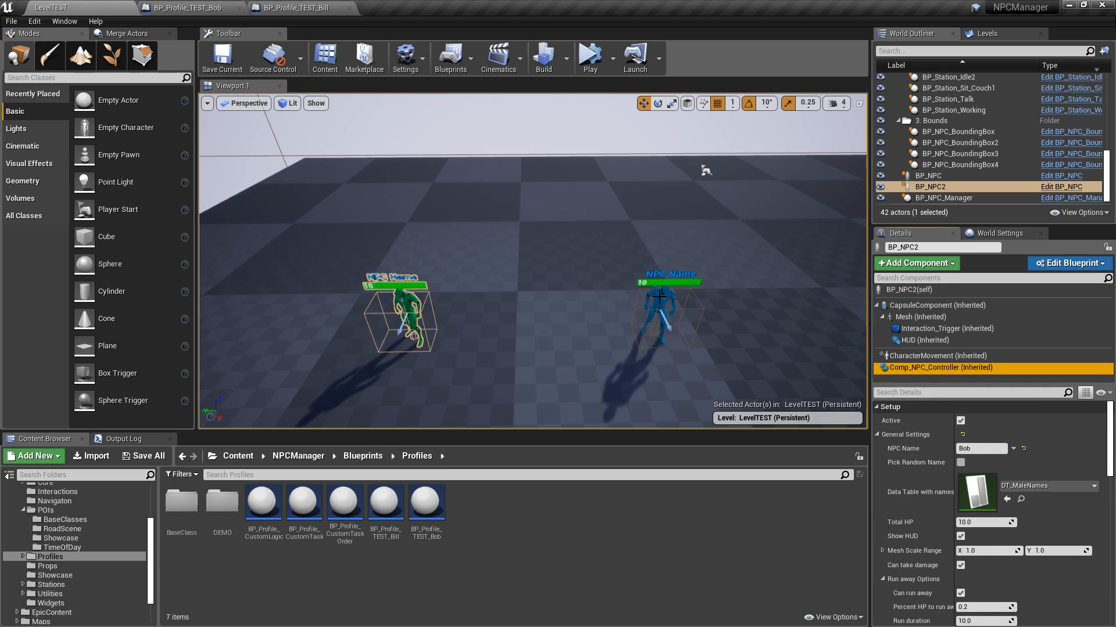
click(929, 176)
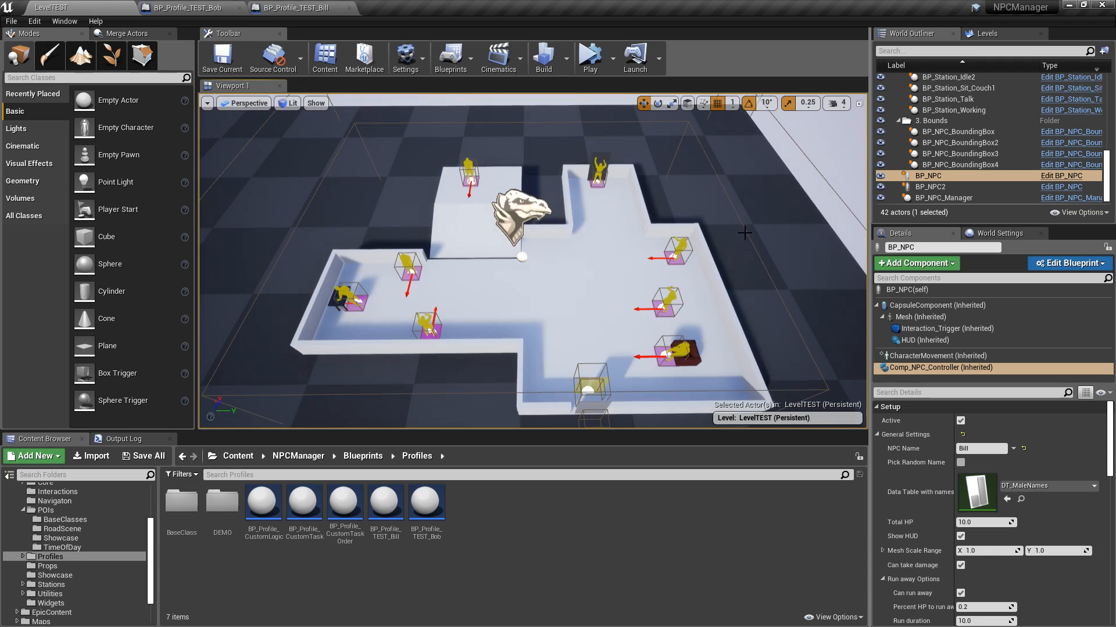
click(589, 58)
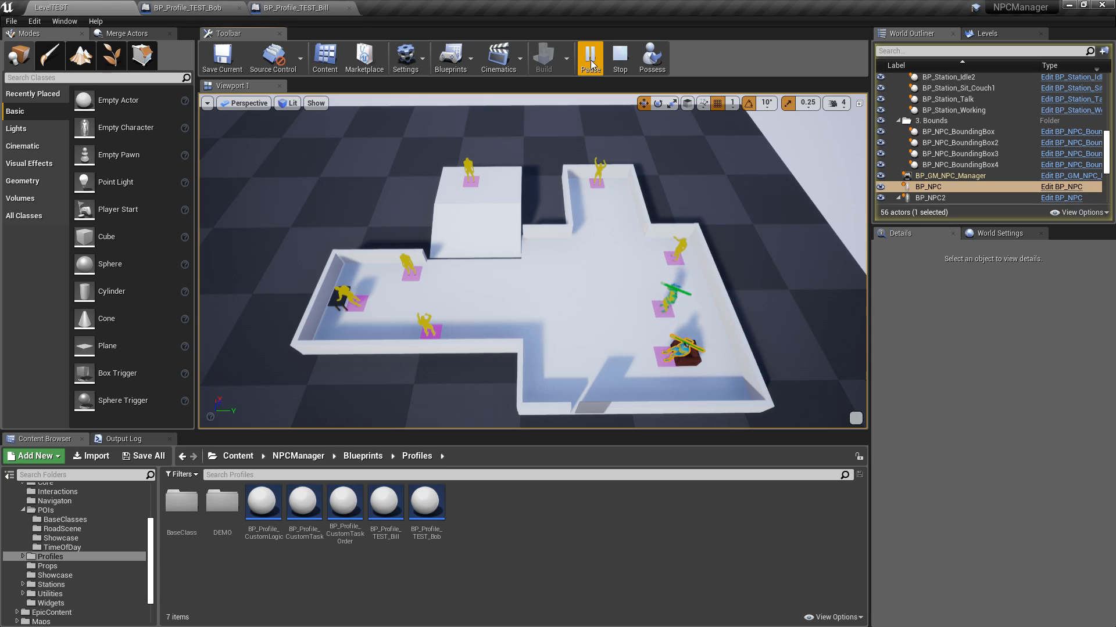
click(589, 59)
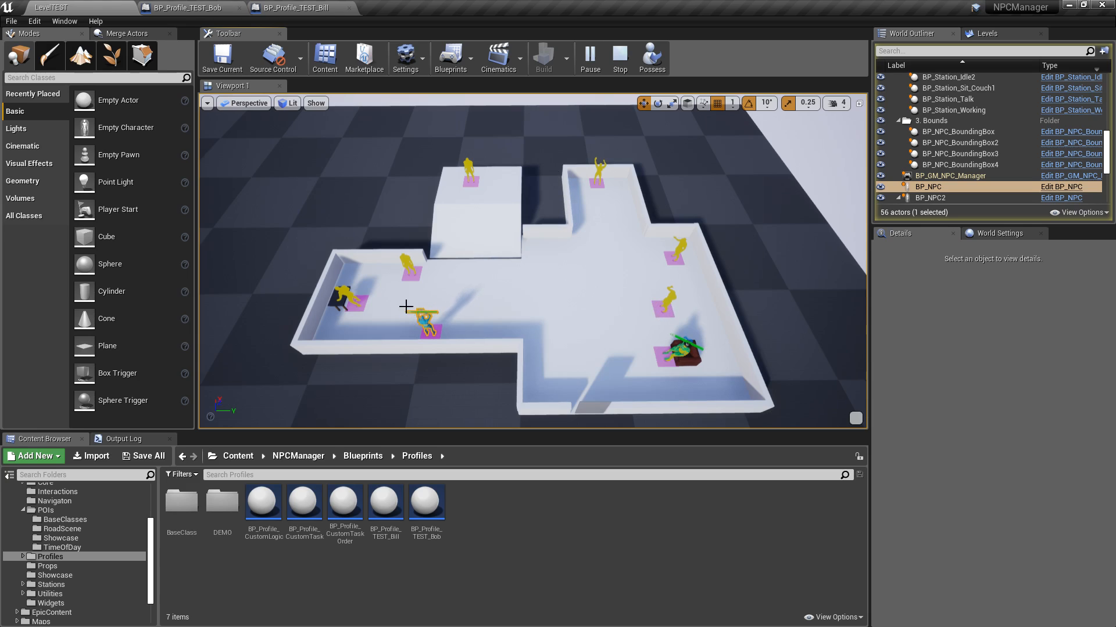
click(590, 59)
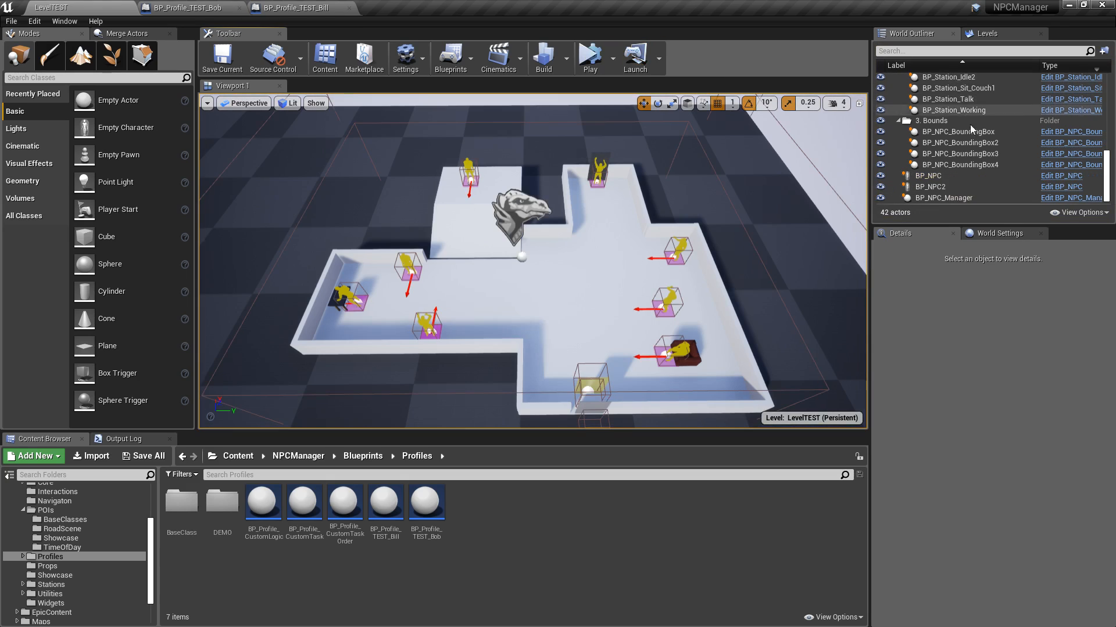
mouse_move(943, 197)
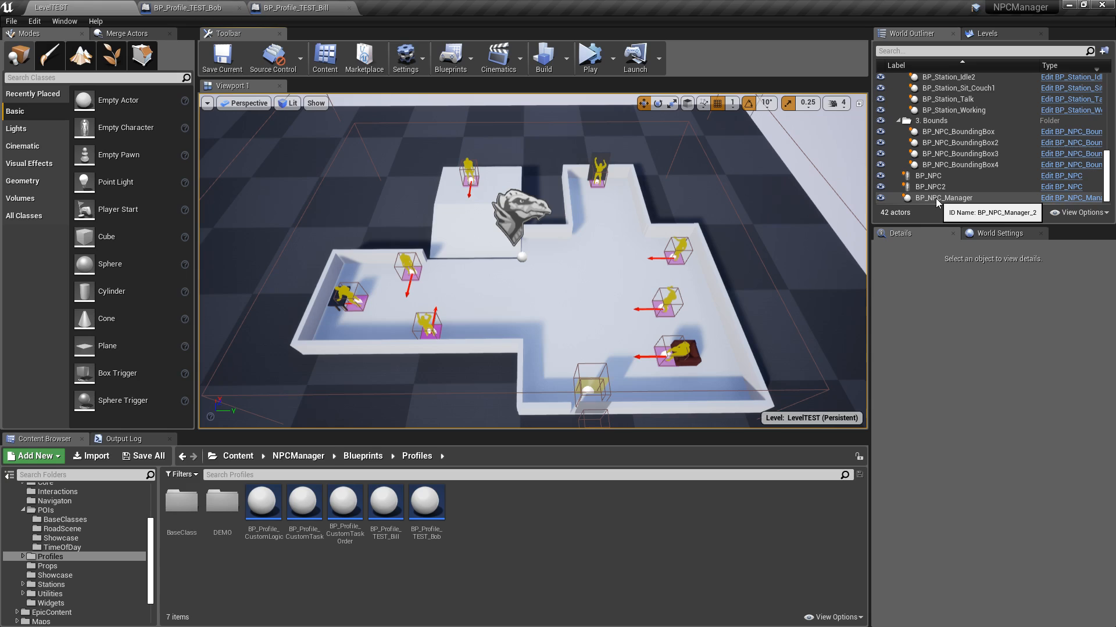
In BP_NPC_Manager's details set Time Dilation to 4.0 and enable Use Time Dilation
click(943, 197)
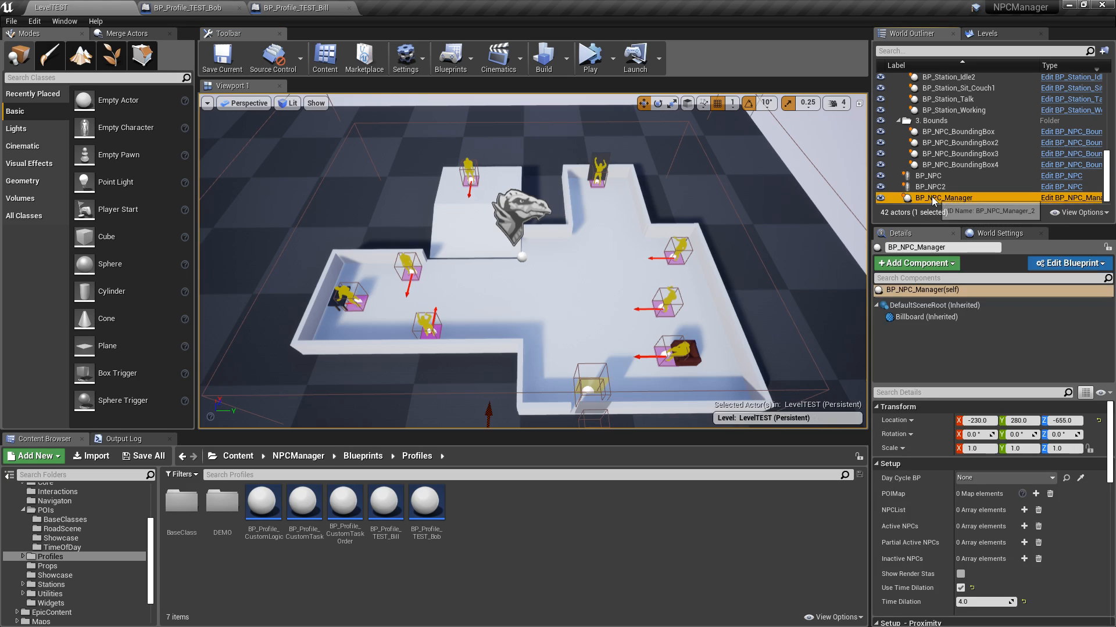
mouse_move(993, 264)
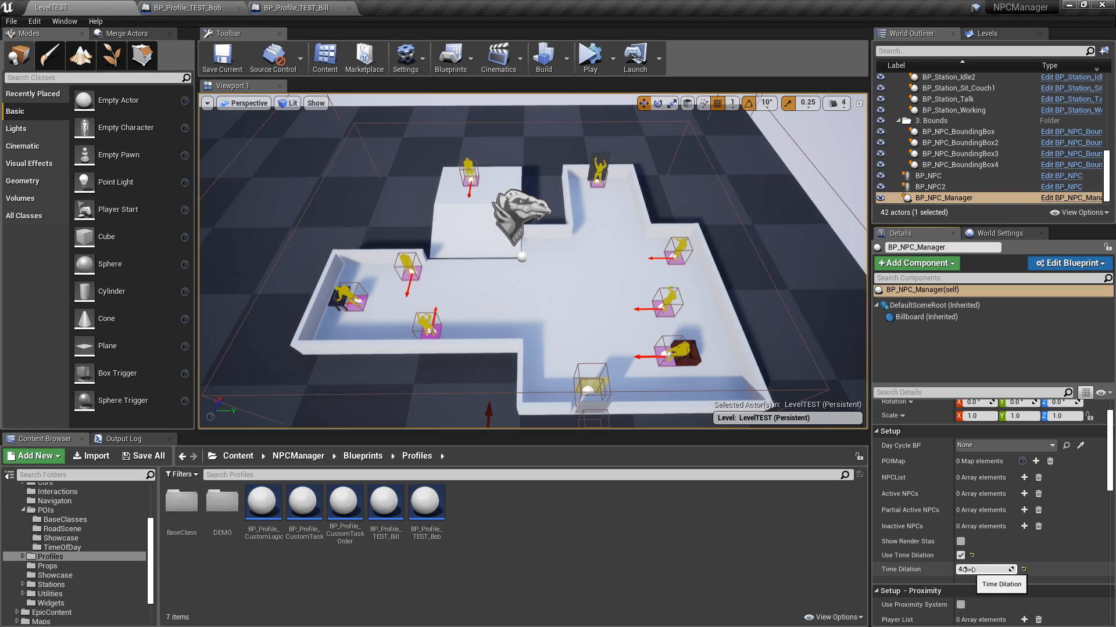
mouse_move(940, 569)
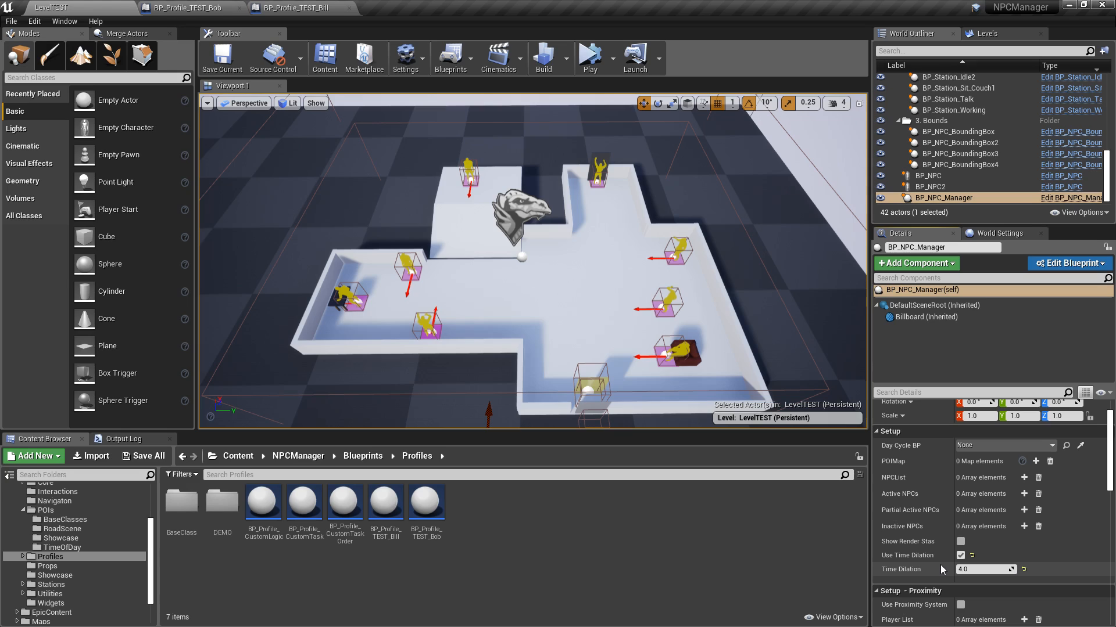
mouse_move(940, 570)
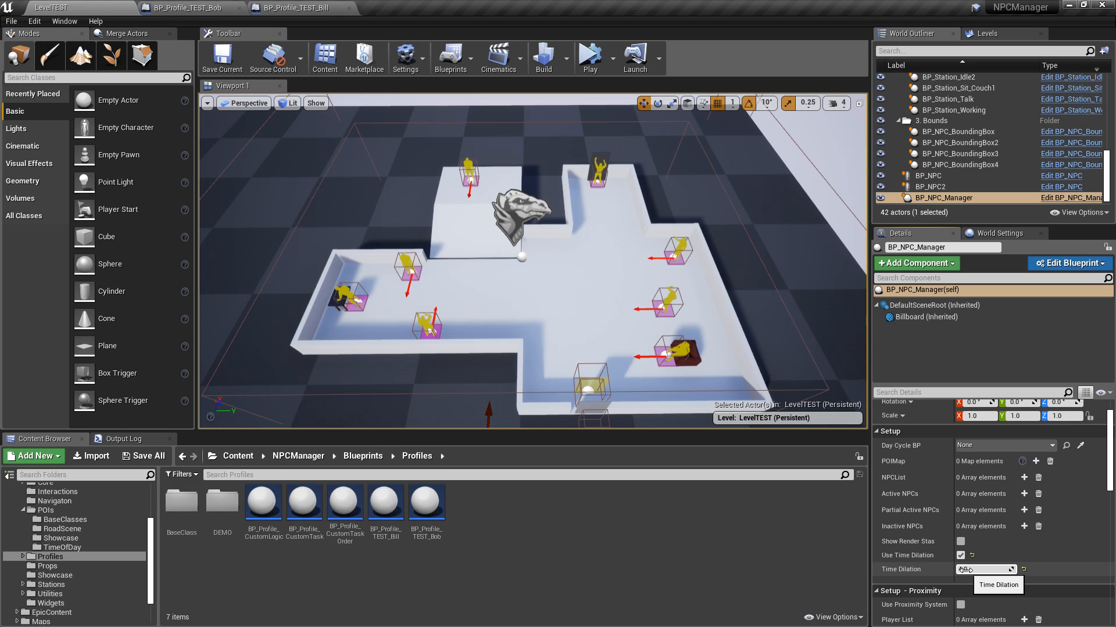
text(4.0)
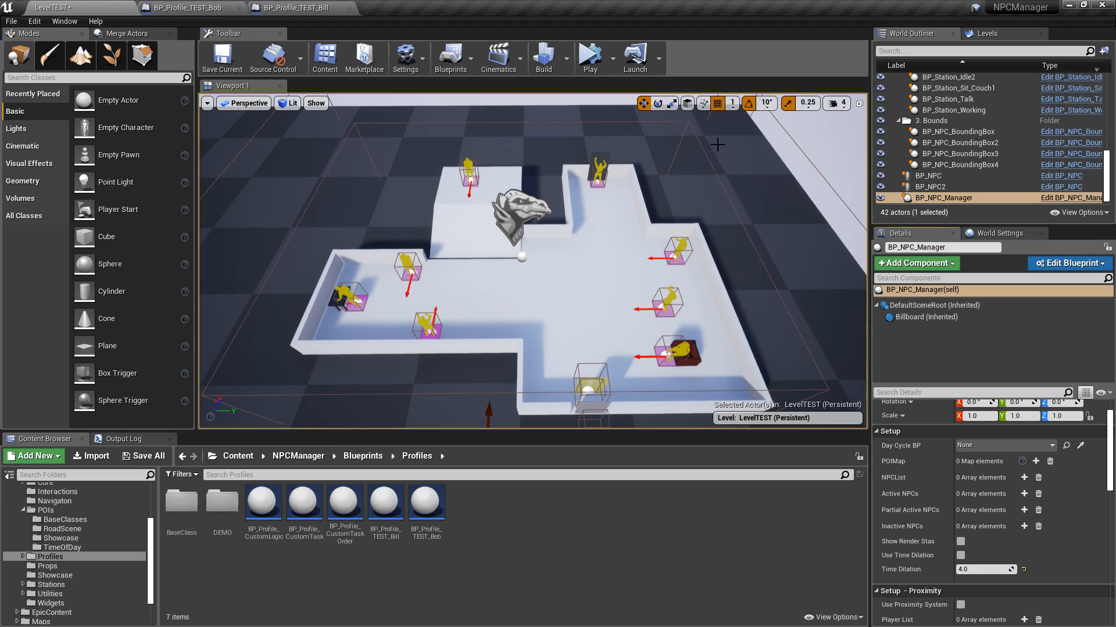
click(960, 555)
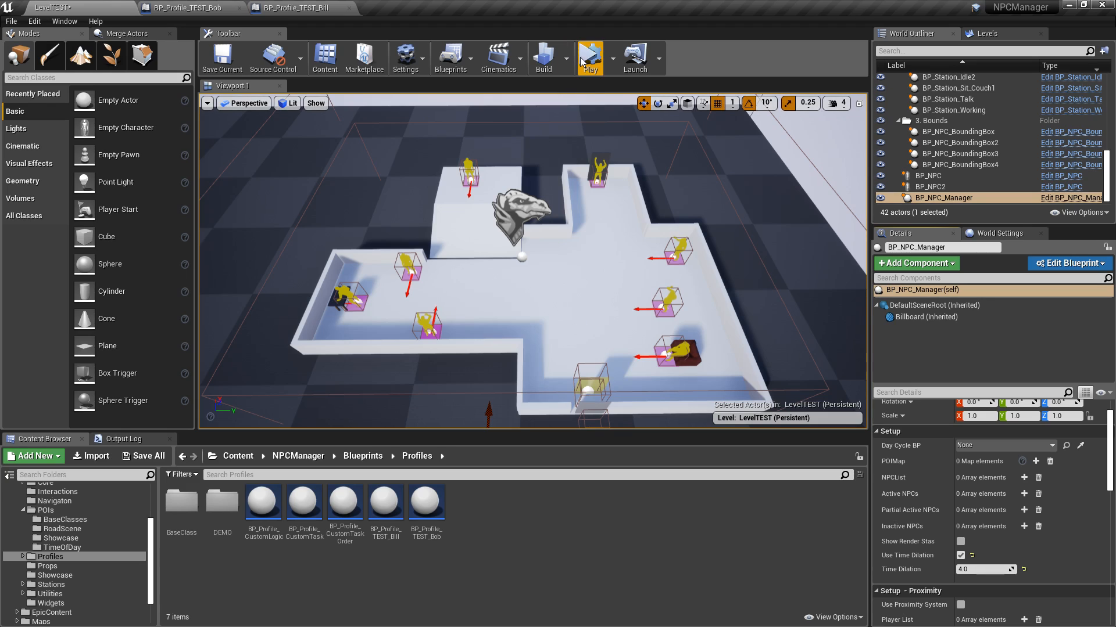
Run and stop a brief level test, then select Bob's NPC to view its controller
click(589, 59)
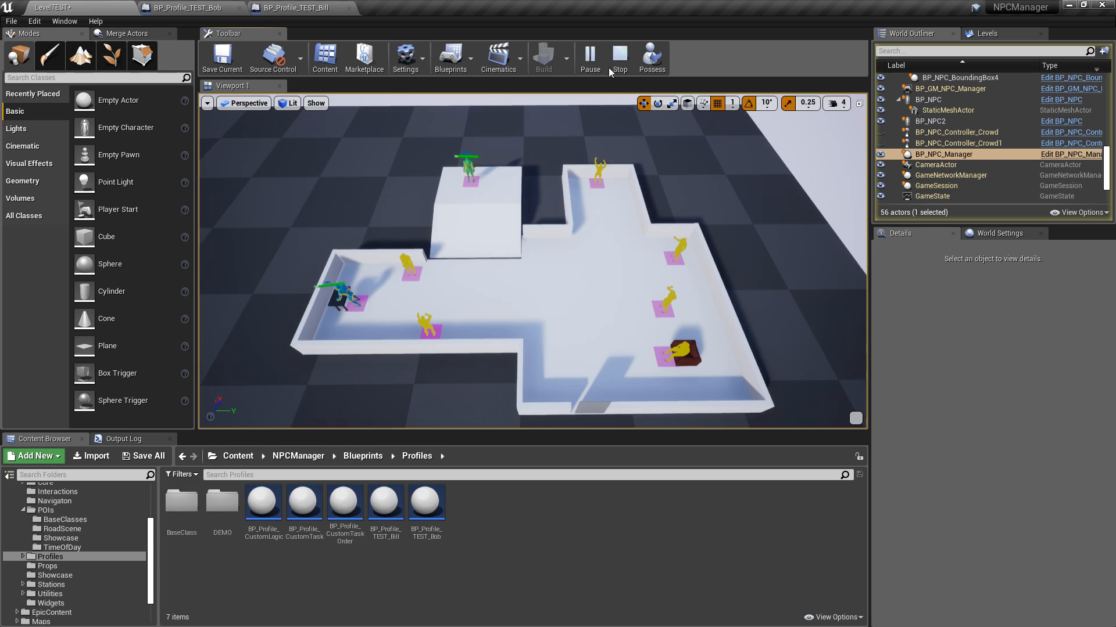
click(617, 58)
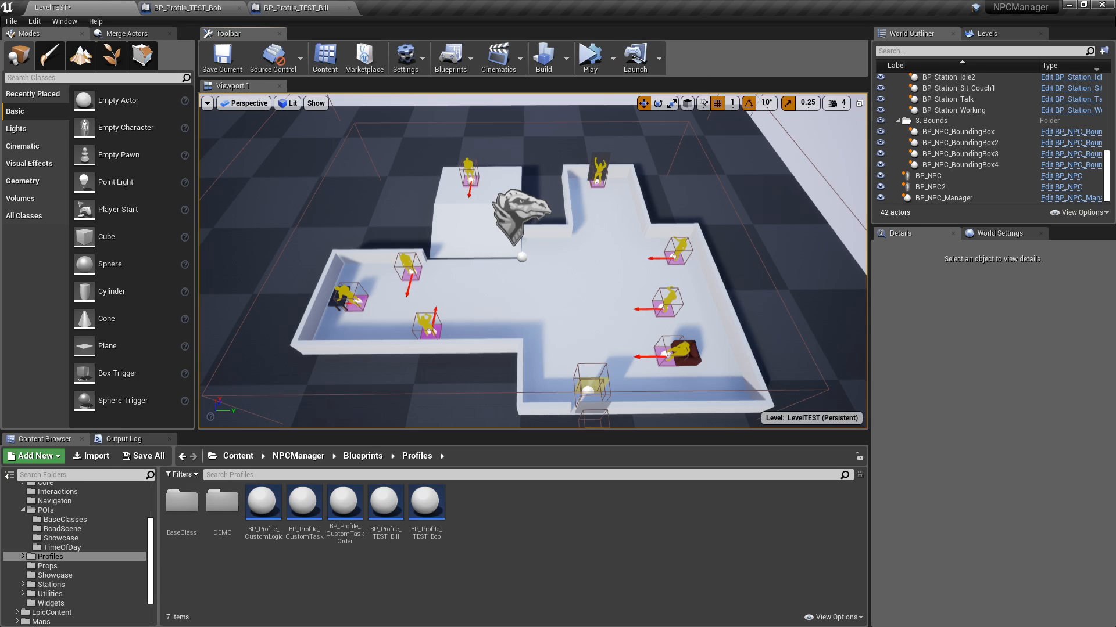
click(588, 58)
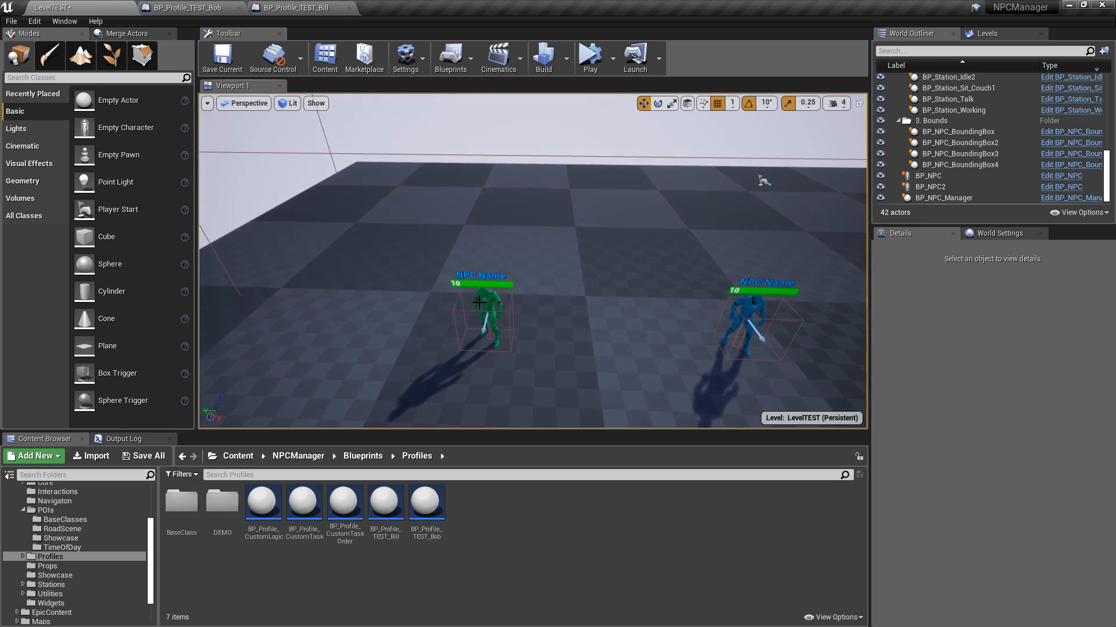
click(930, 186)
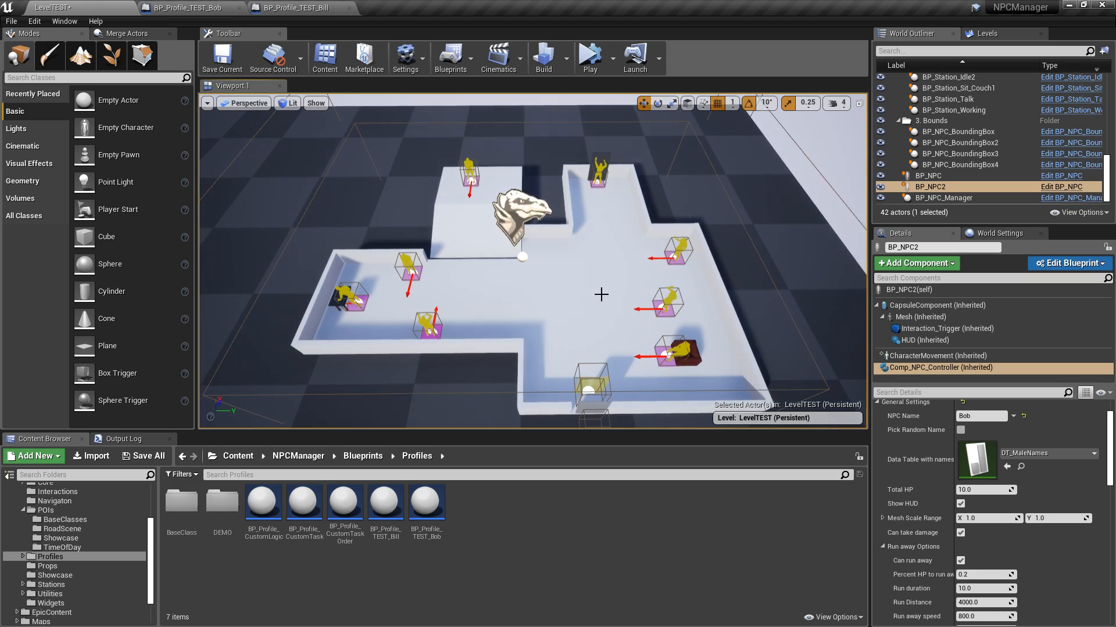
mouse_move(636, 202)
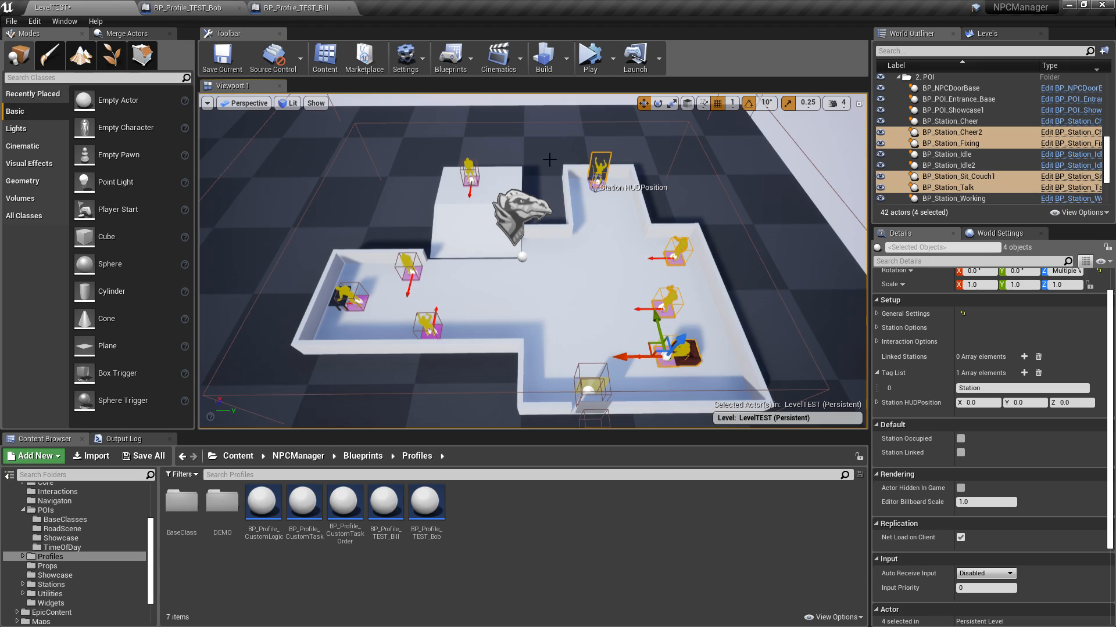
mouse_move(686, 287)
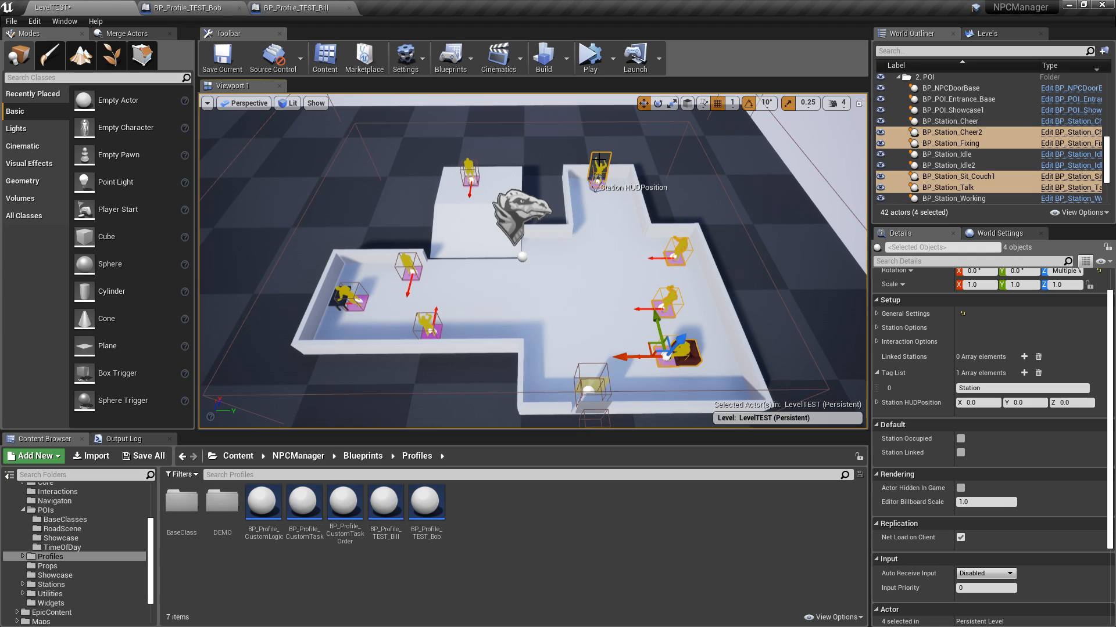
mouse_move(838, 201)
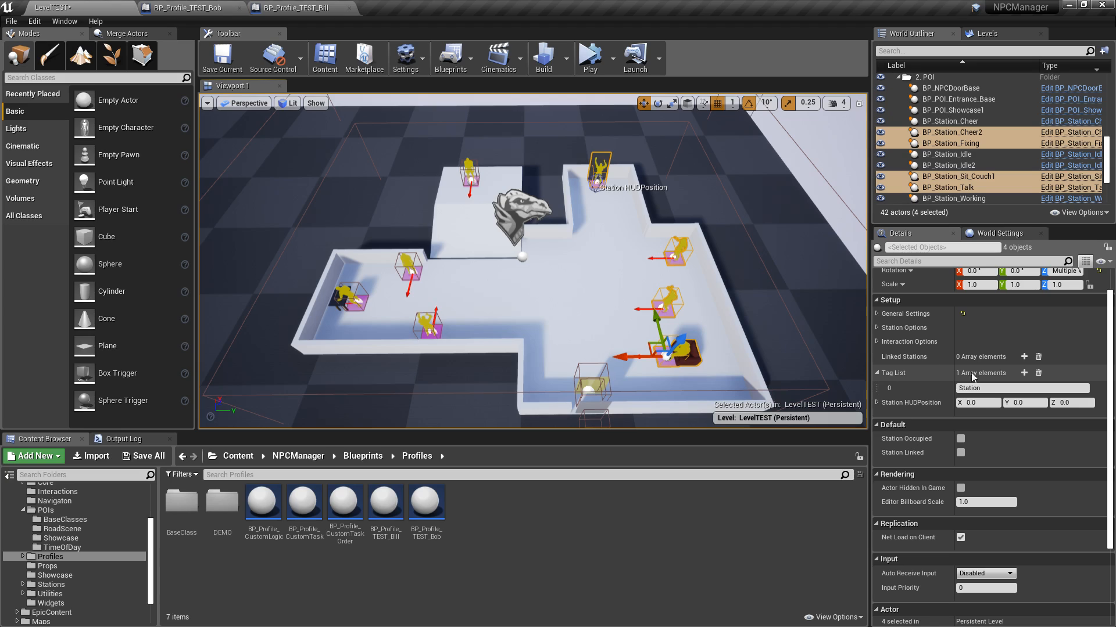
mouse_move(989, 379)
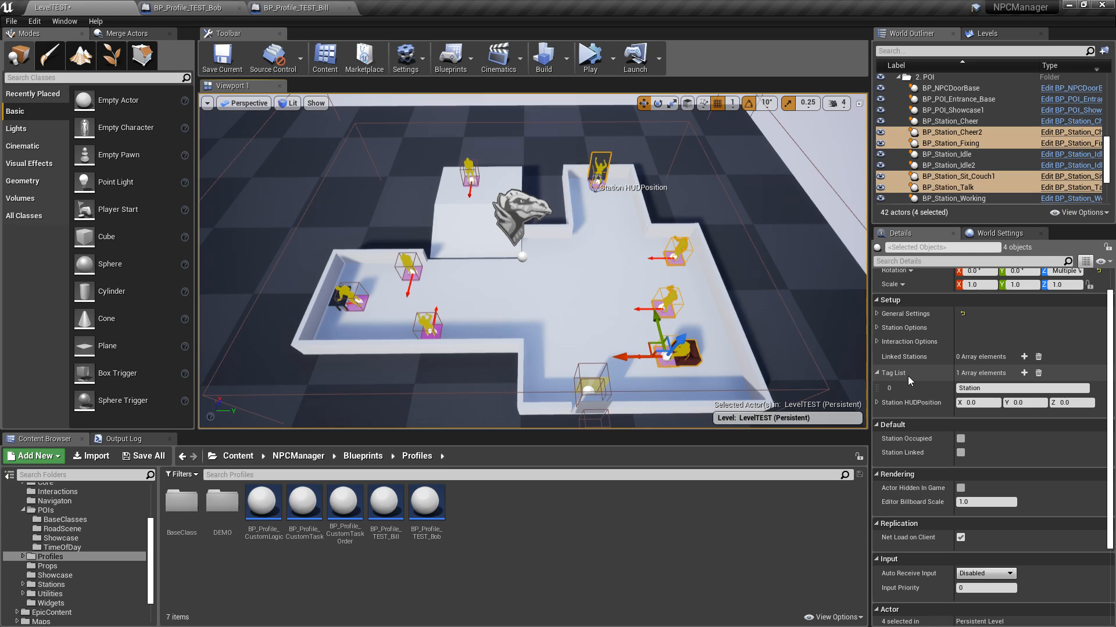
Set Tag List [0] to Bob on four stations and to Bill on four others
click(1023, 388)
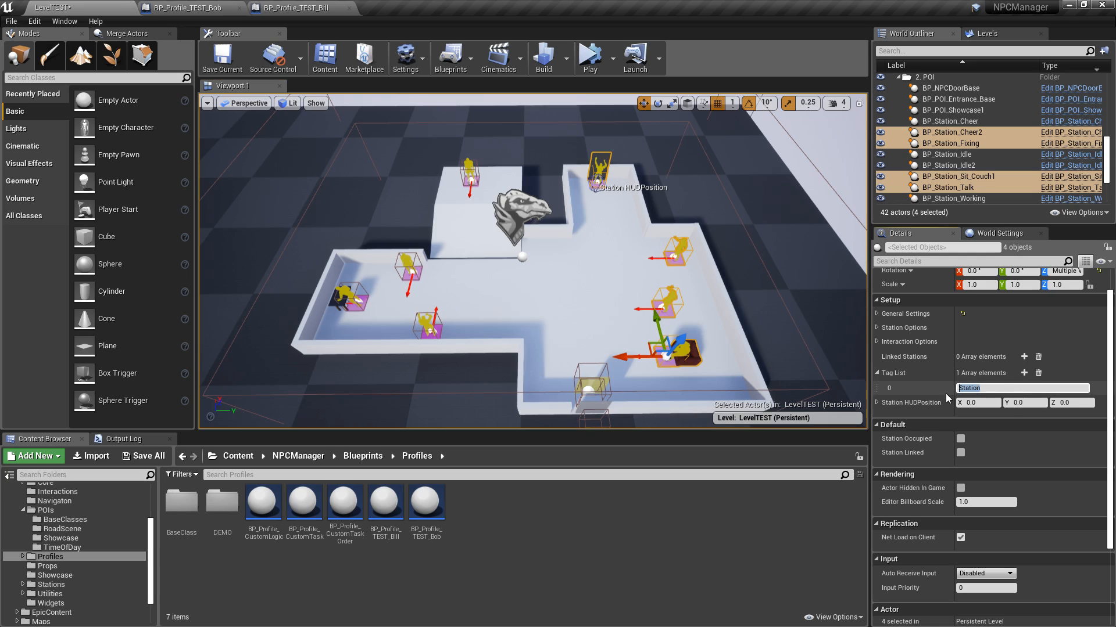
text(Bob)
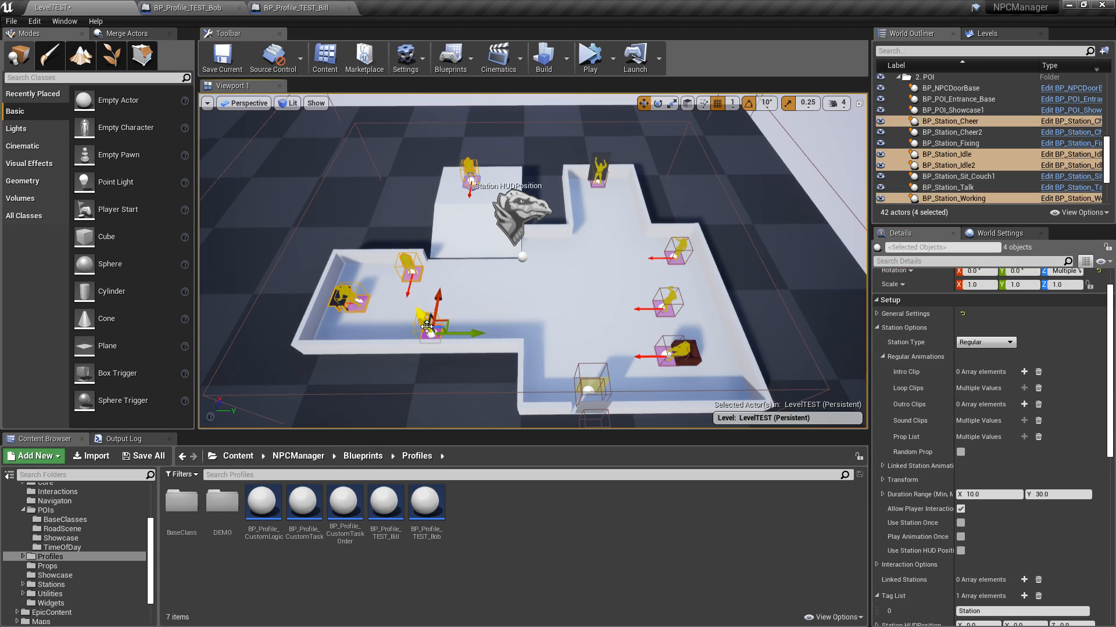
click(876, 327)
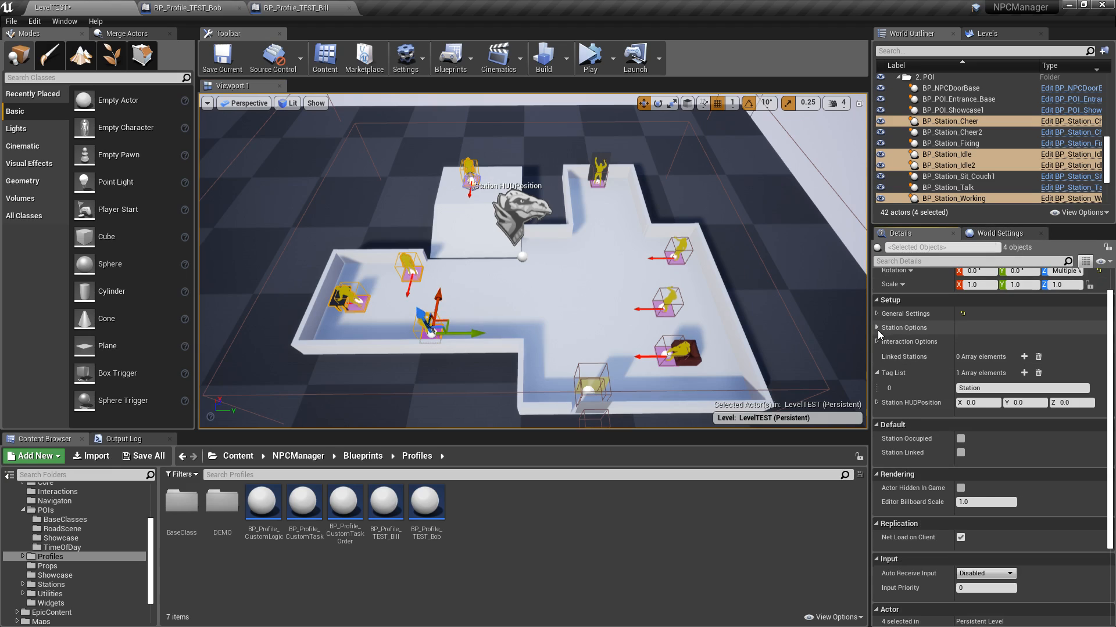
click(1023, 388)
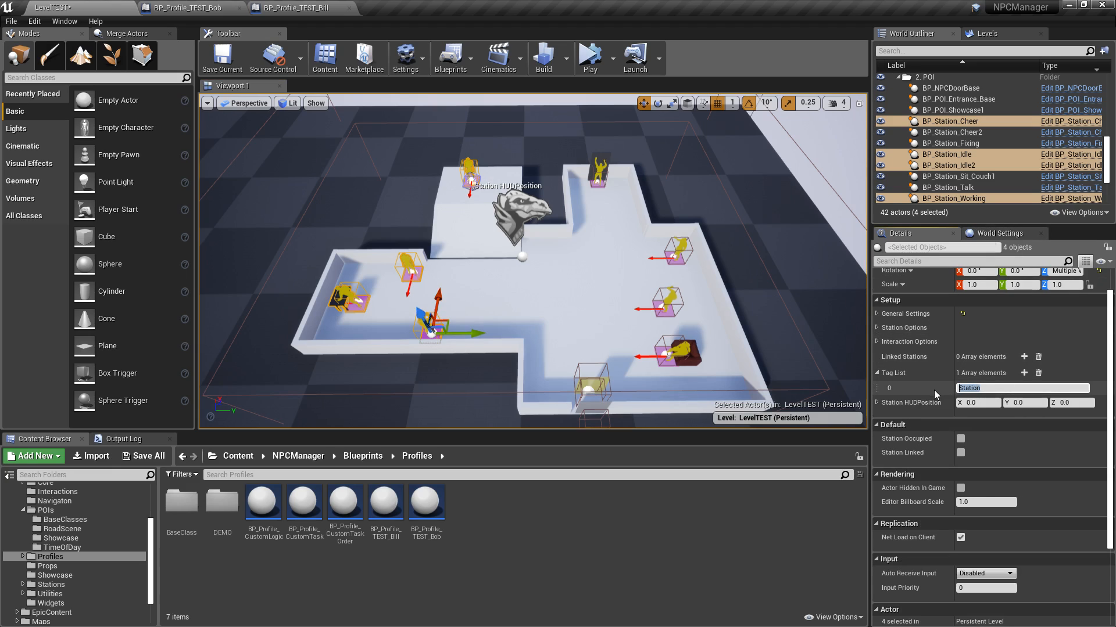
text(Bill)
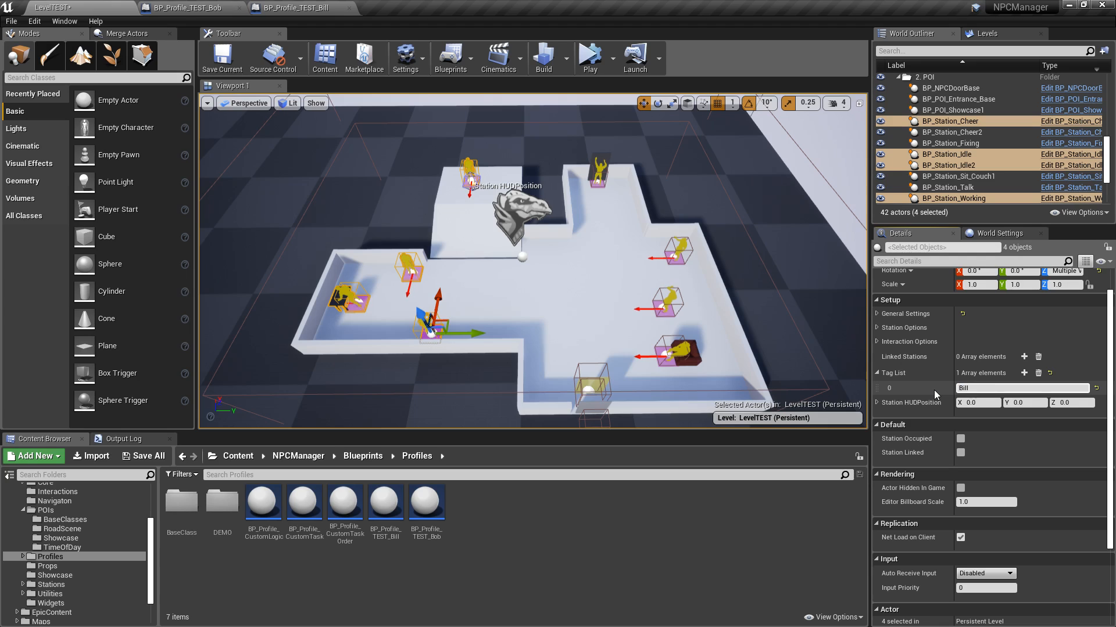
Save all changes, confirming the LevelTEST level save
click(148, 456)
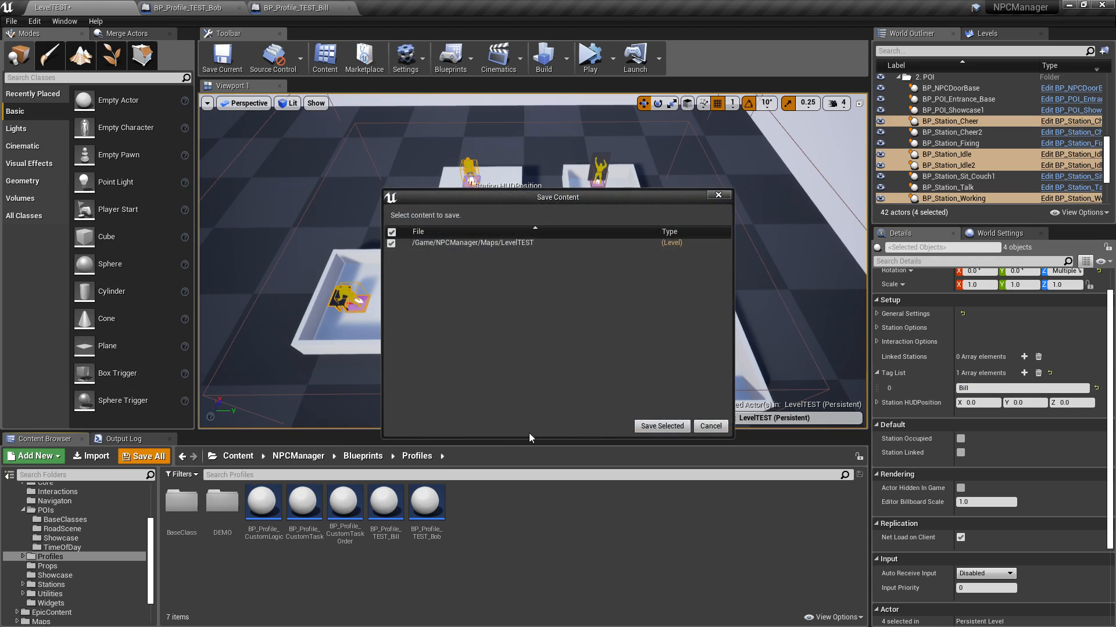
click(709, 427)
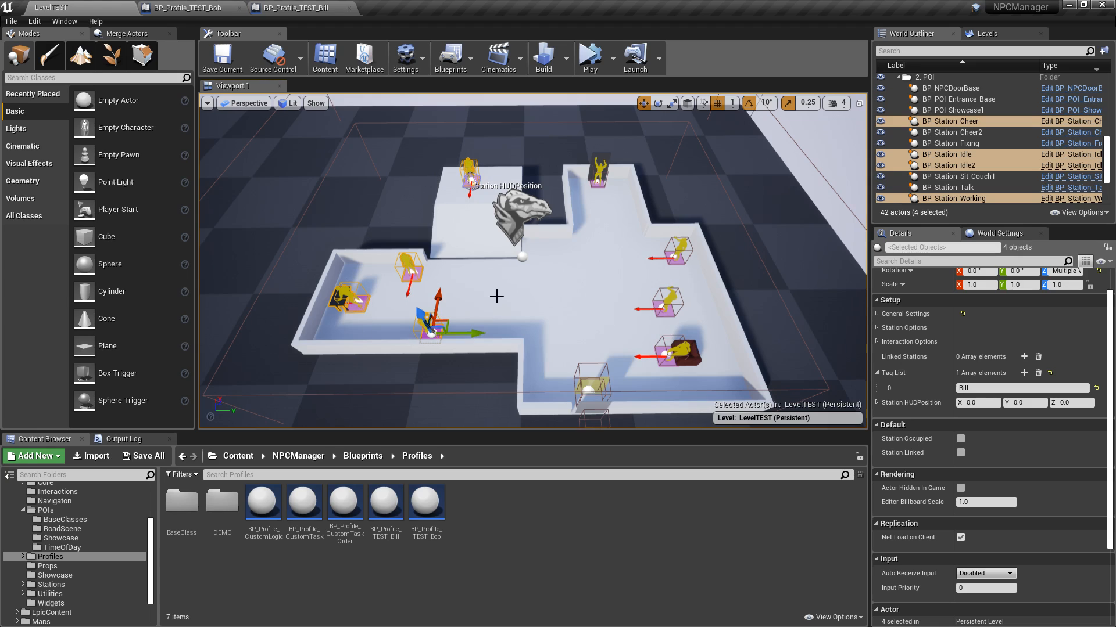
mouse_move(502, 237)
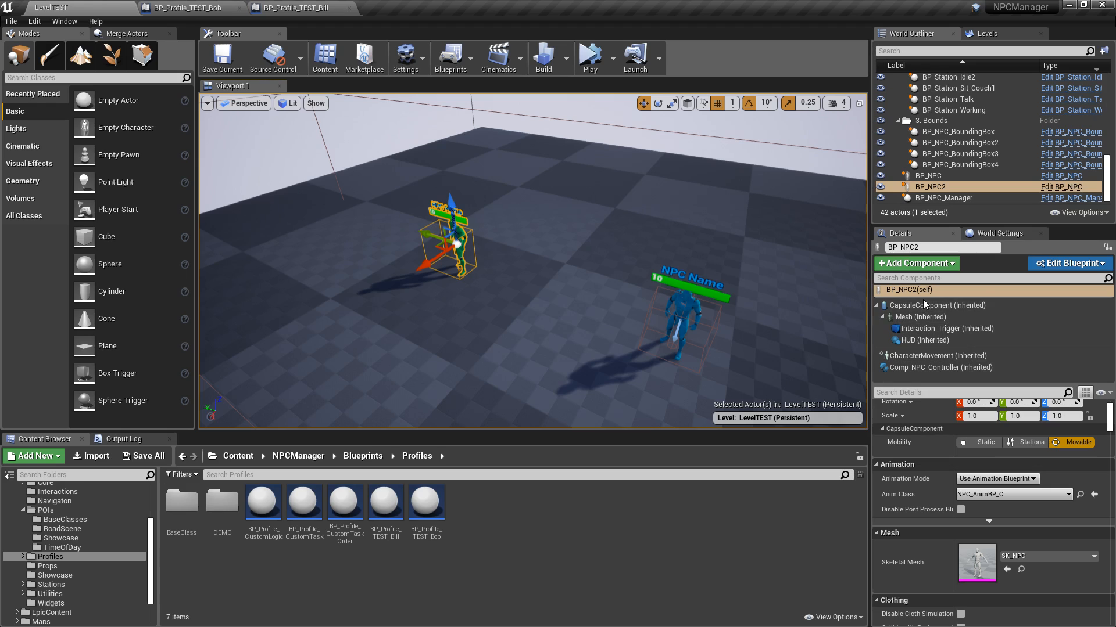
Show BP_NPC2's controller with its station tag list tagged Bob
click(939, 367)
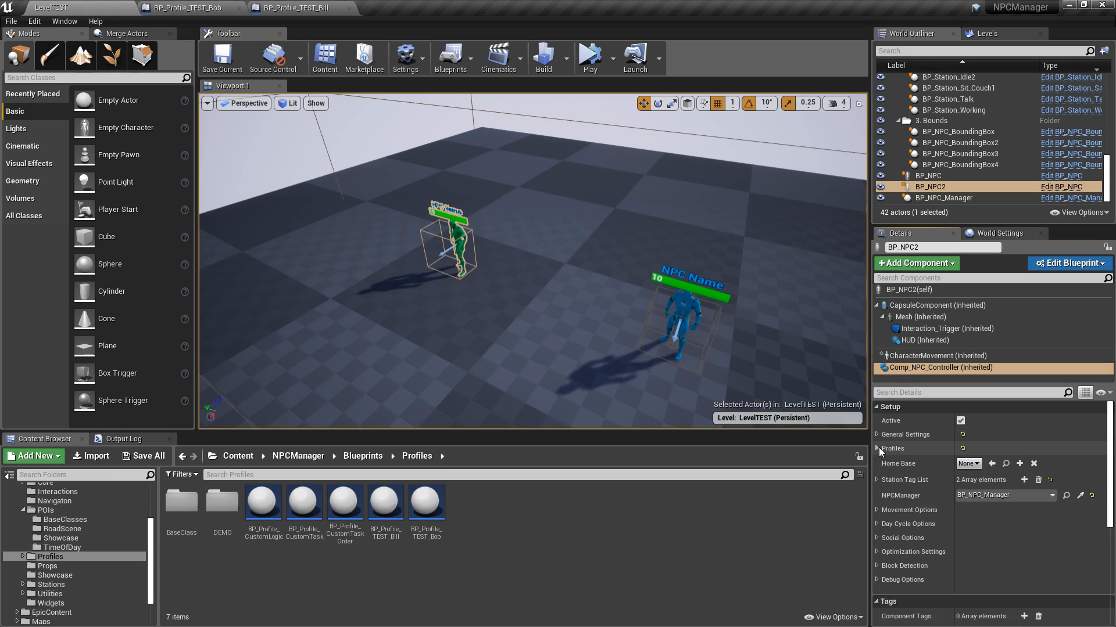
mouse_move(904, 480)
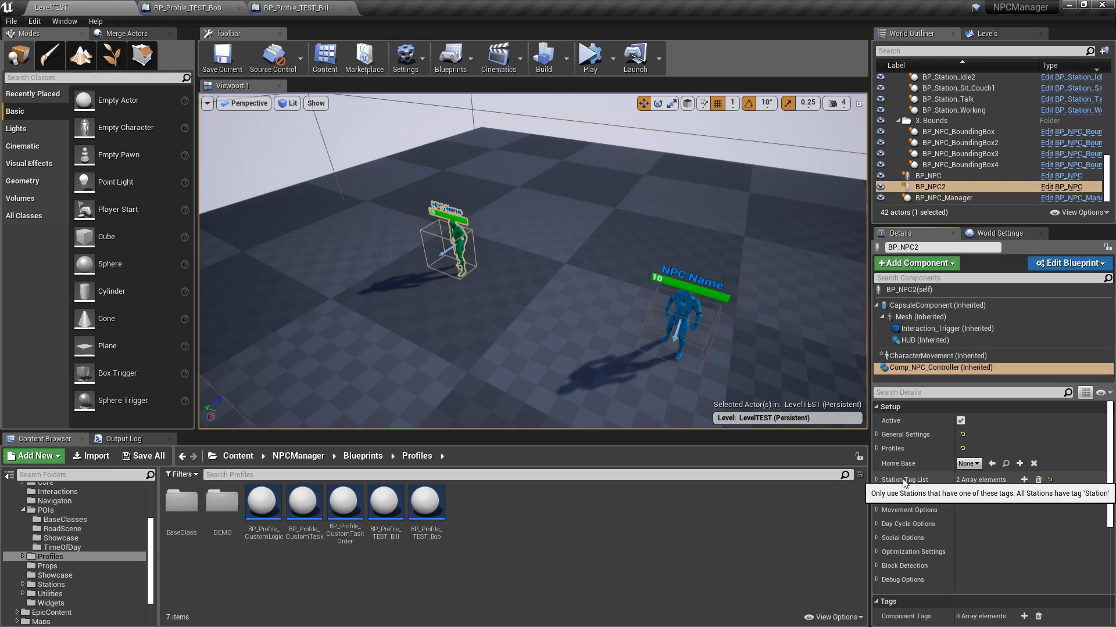
click(858, 480)
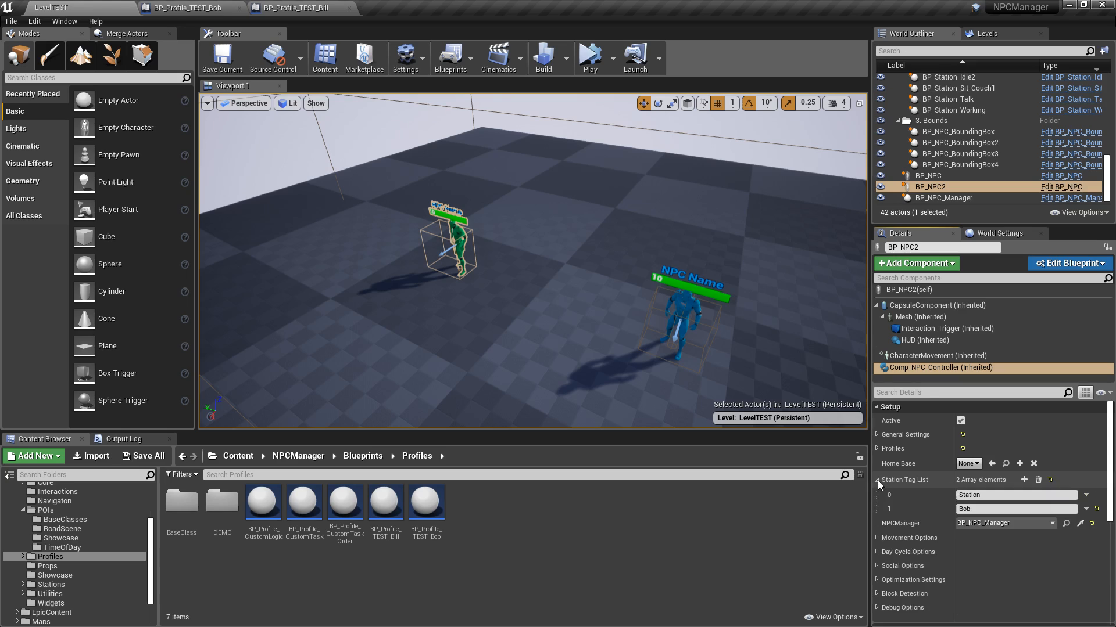
click(1009, 509)
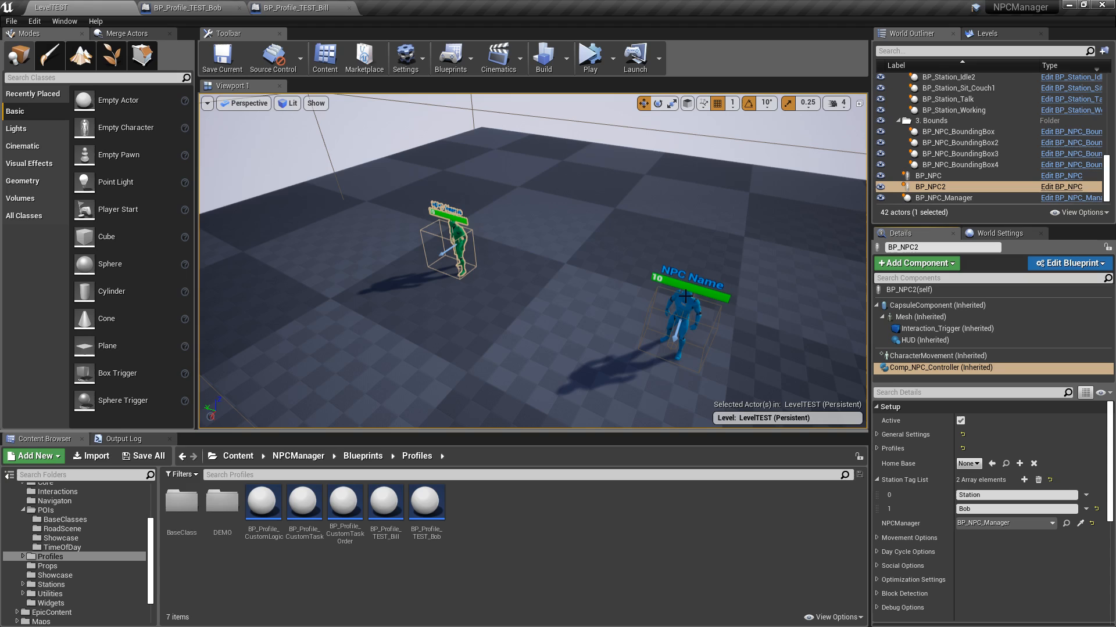
Show BP_NPC's controller with tags Station and Bill and the BP_Profile_TEST_Bill profile entry
click(928, 175)
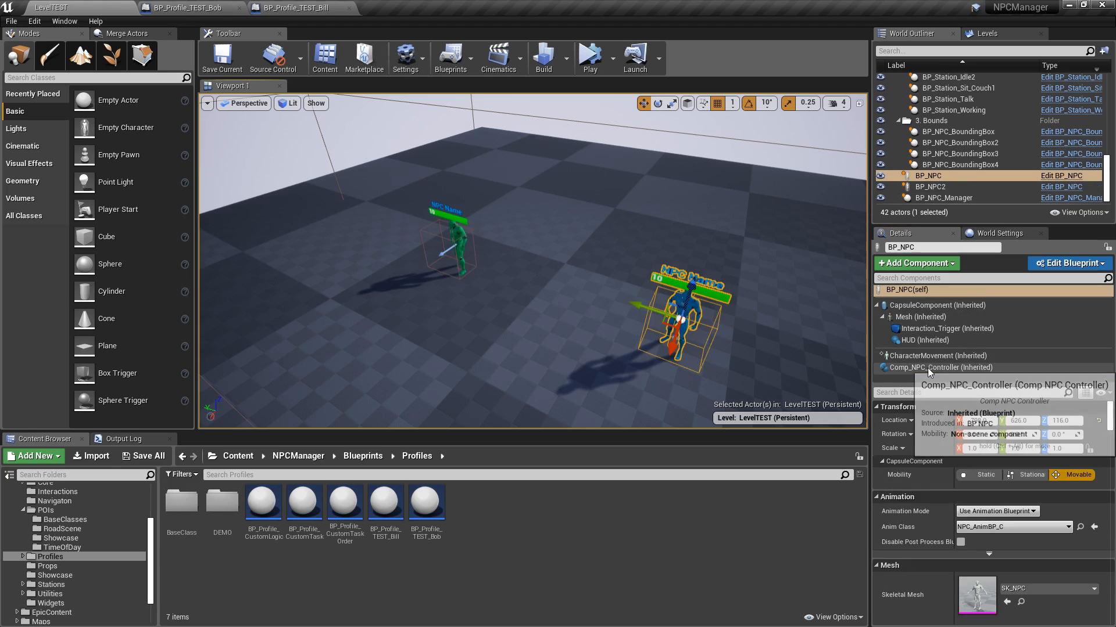
click(939, 367)
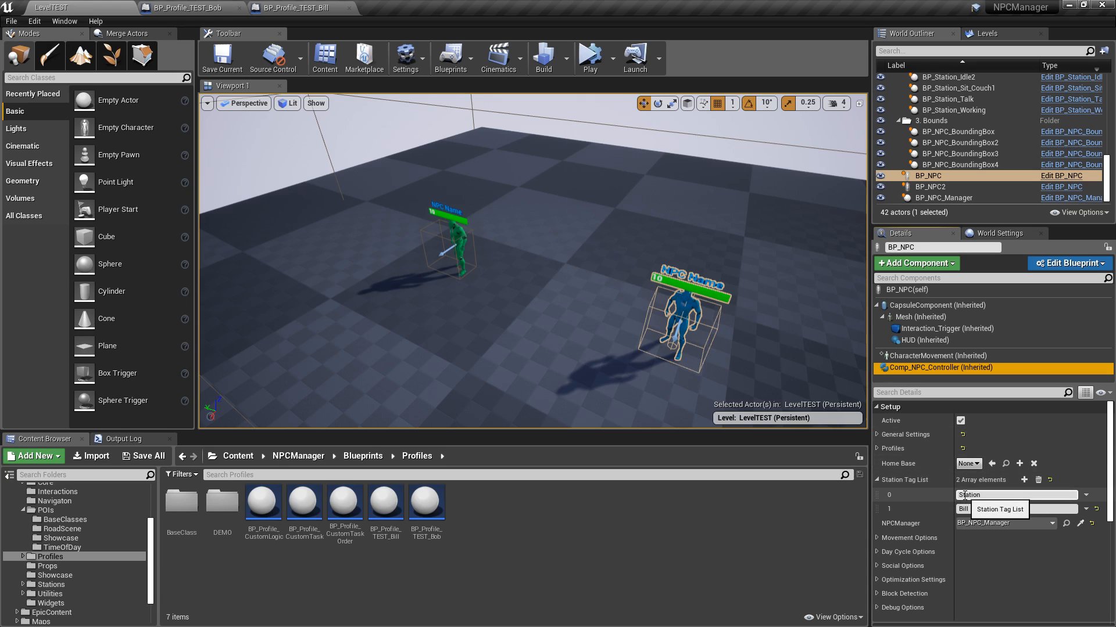
click(1014, 509)
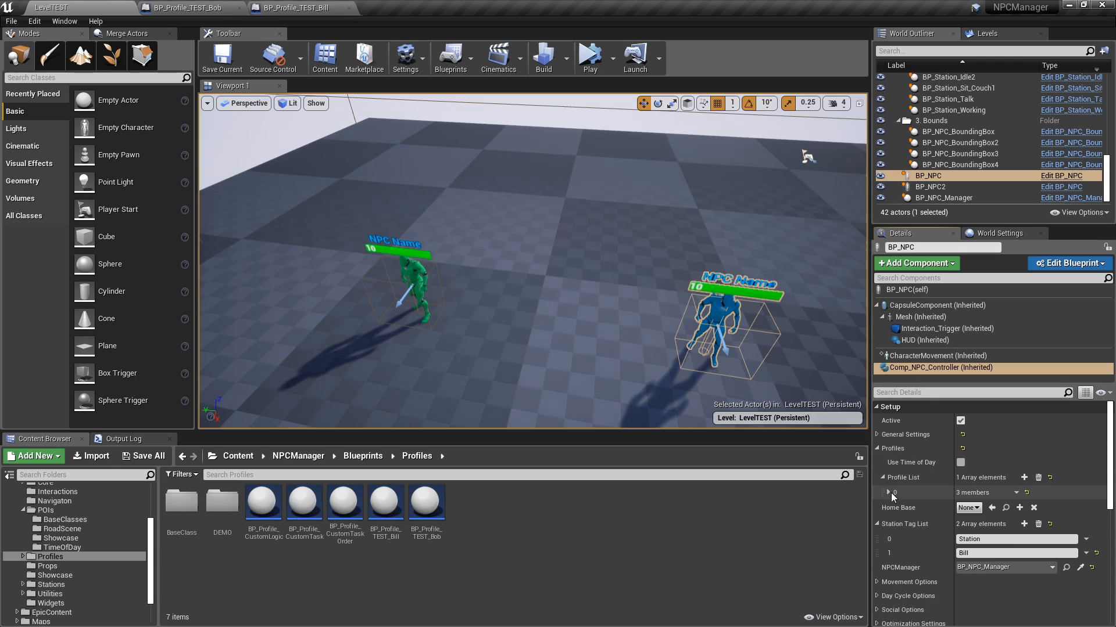
click(887, 492)
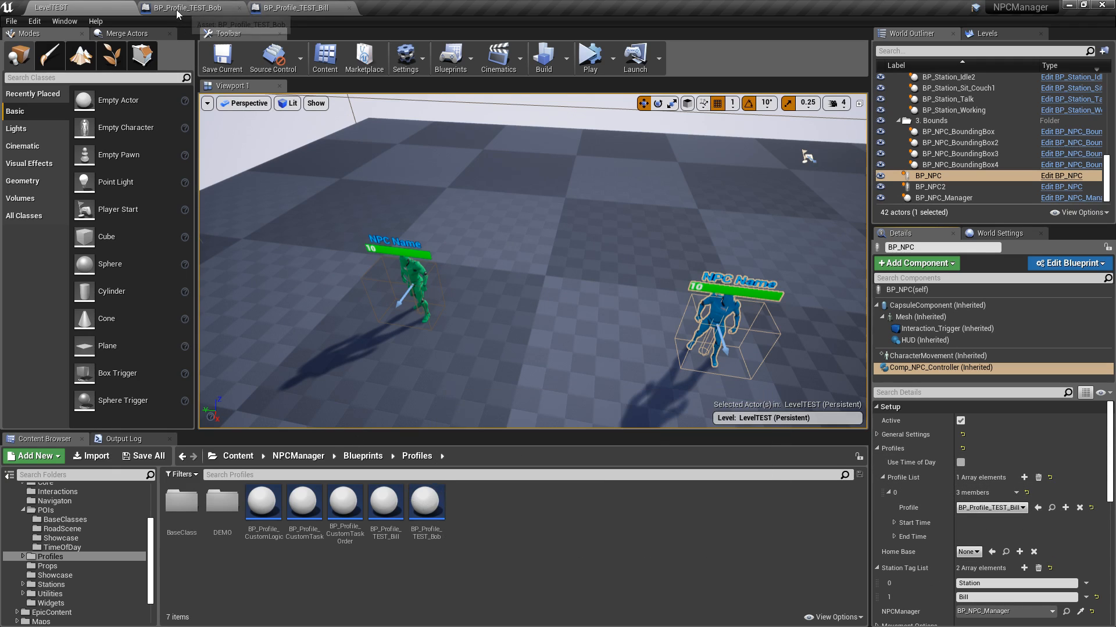
Set the task station tag to Bob in BP_Profile_TEST_Bob and Bill in BP_Profile_TEST_Bill, then show the level
click(189, 8)
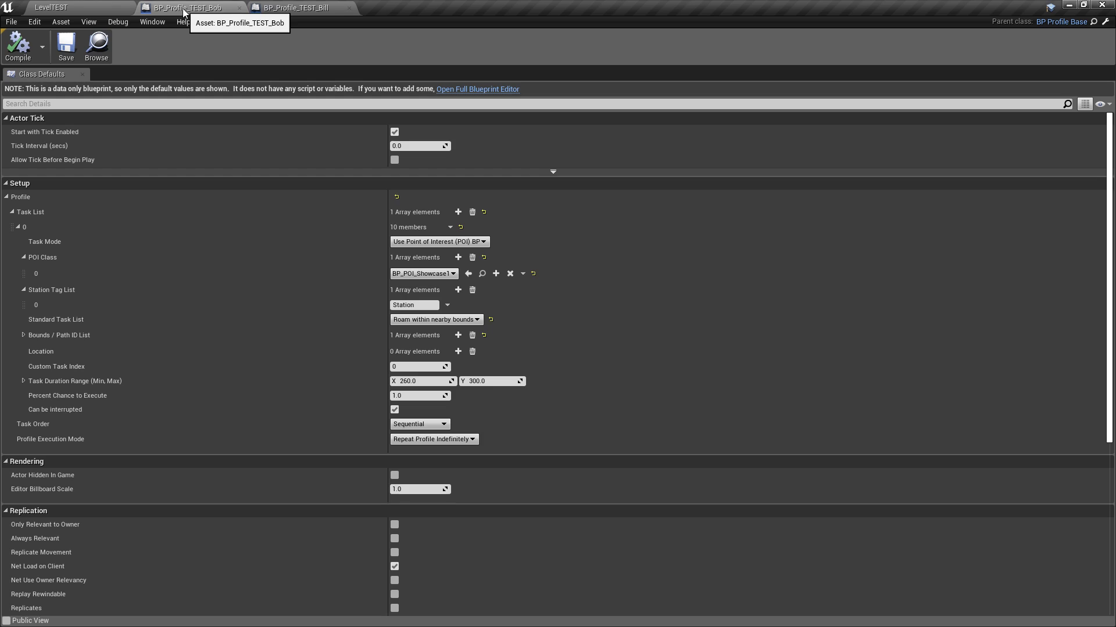
mouse_move(40, 220)
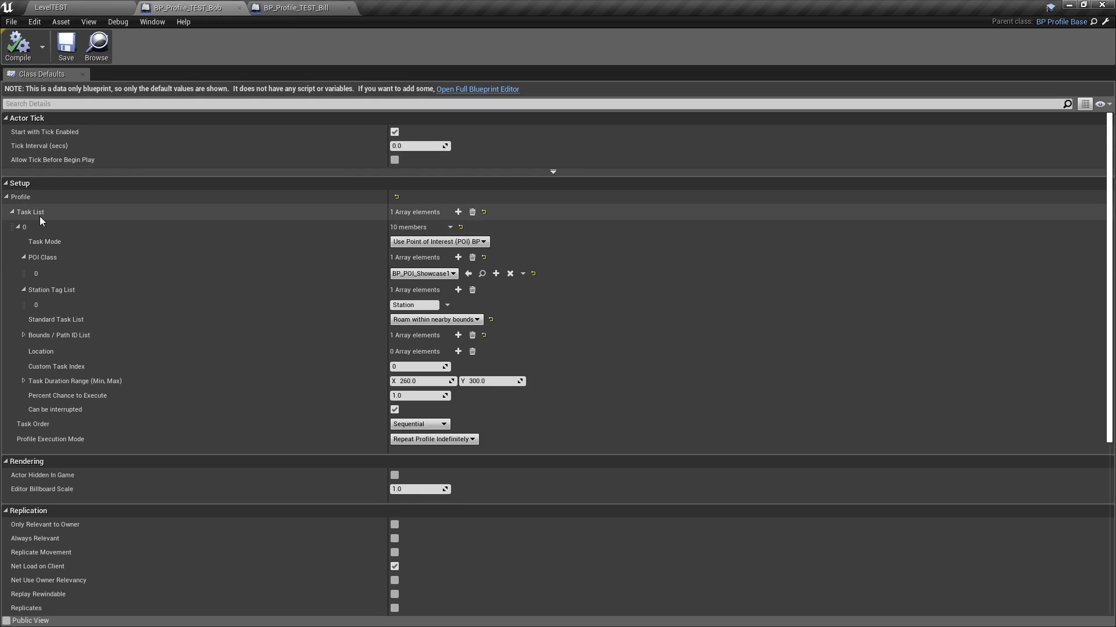
mouse_move(439, 242)
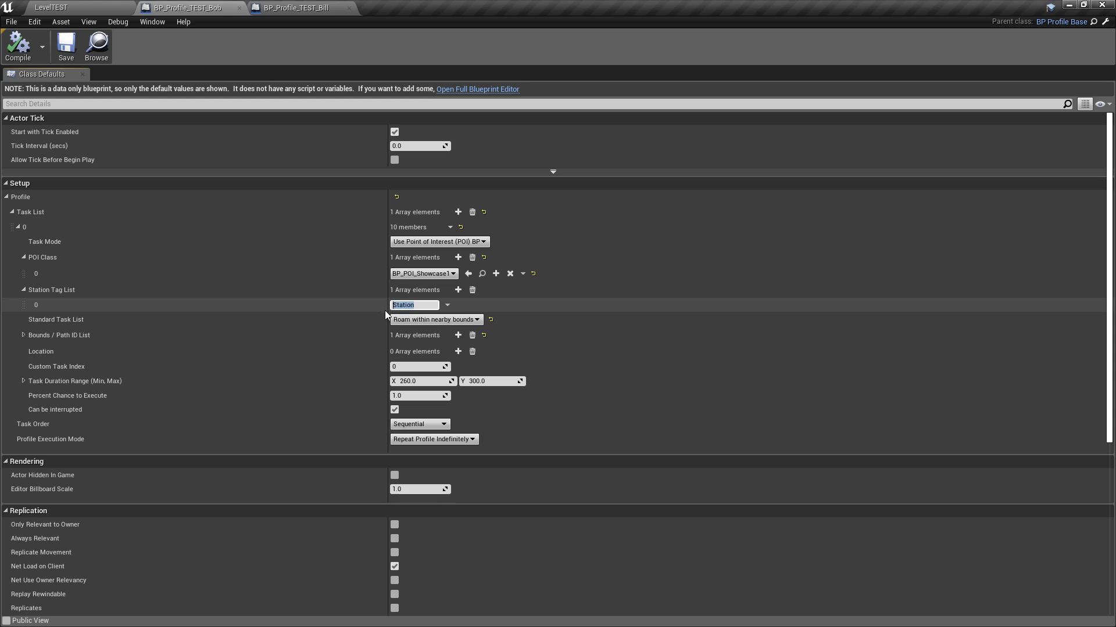
text(Bob)
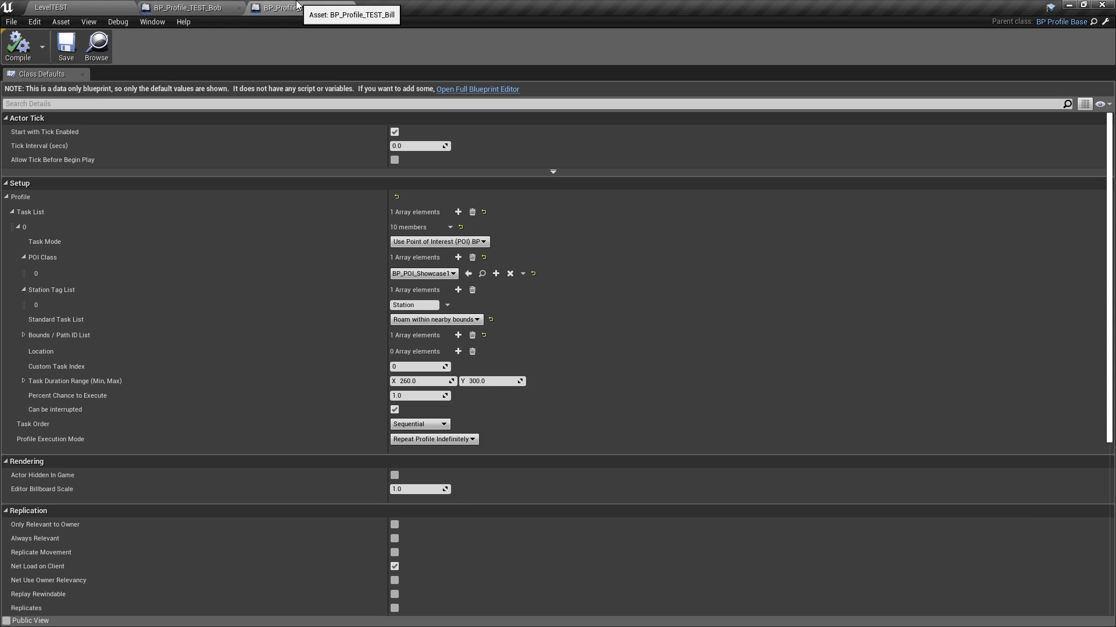
click(412, 304)
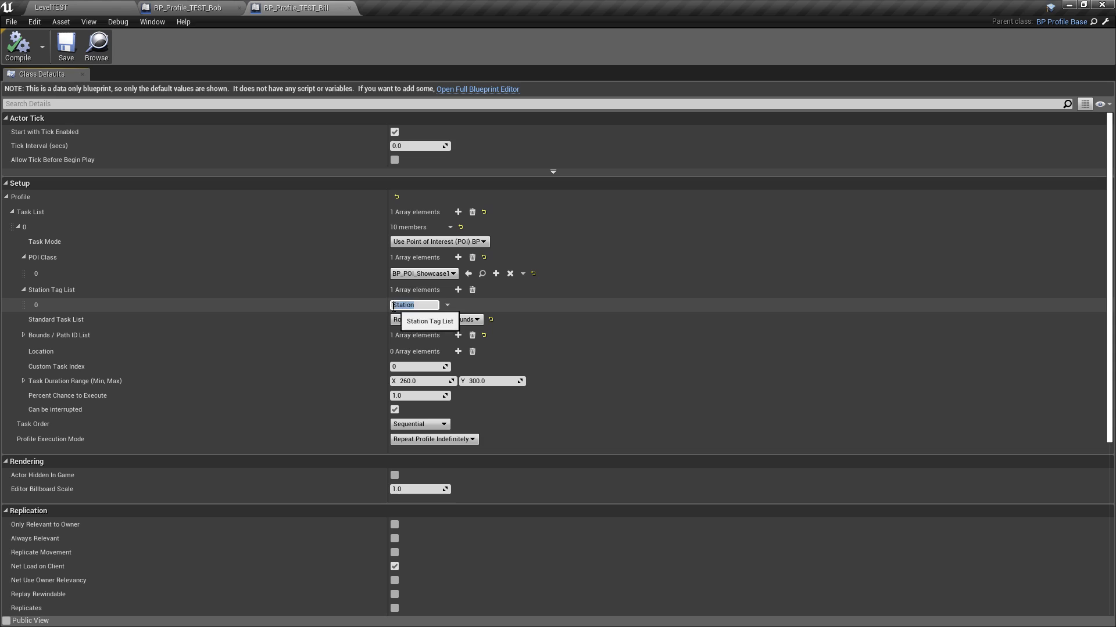
text(Bill)
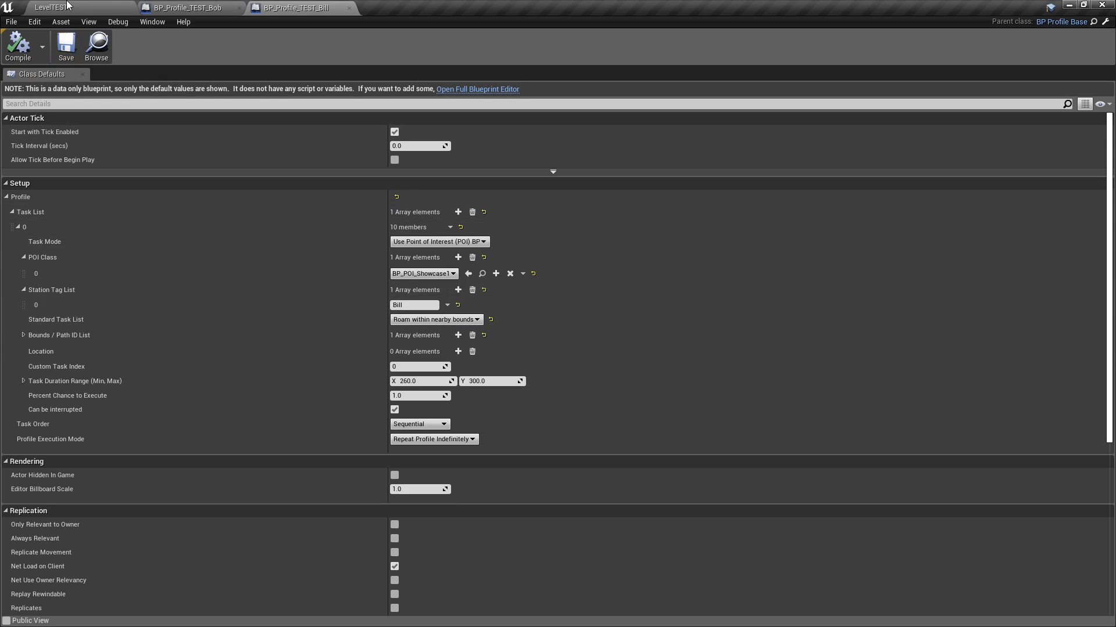
click(50, 7)
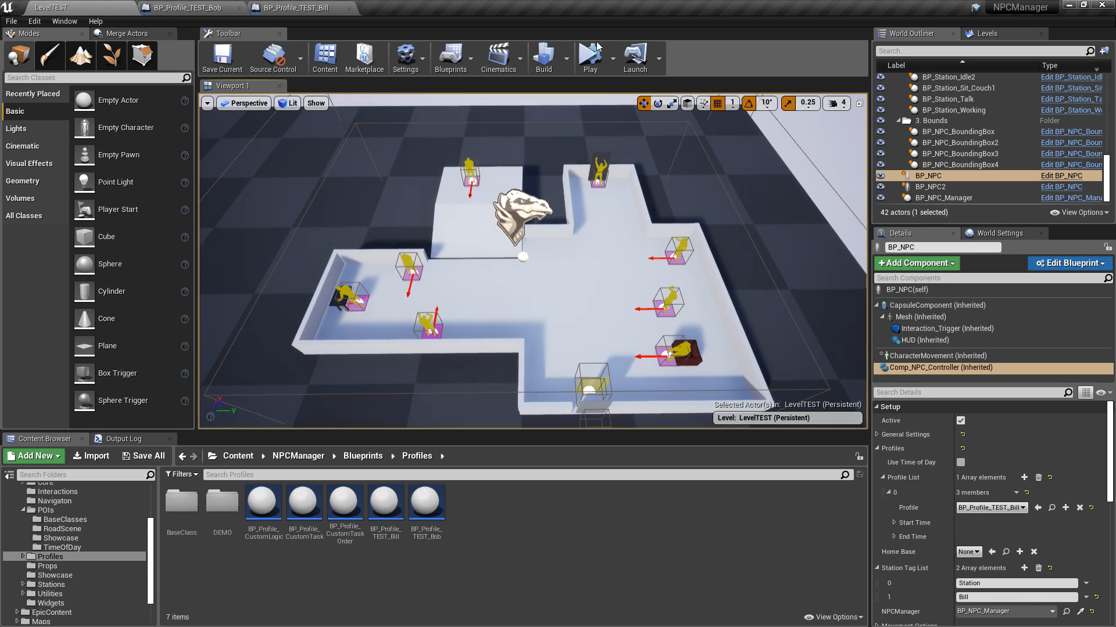
click(589, 58)
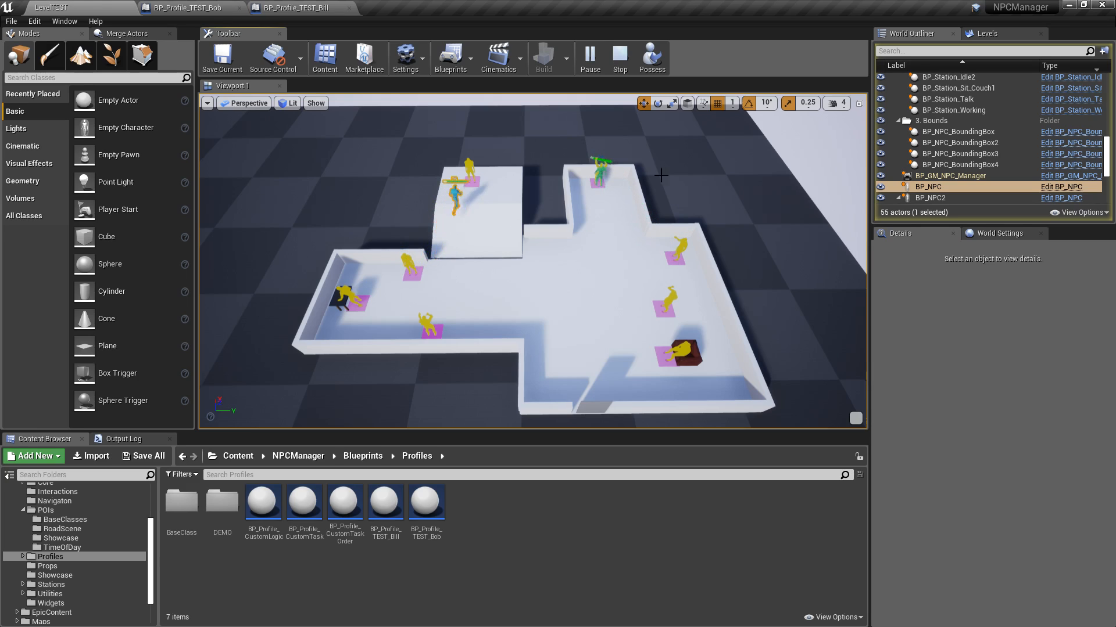
click(618, 58)
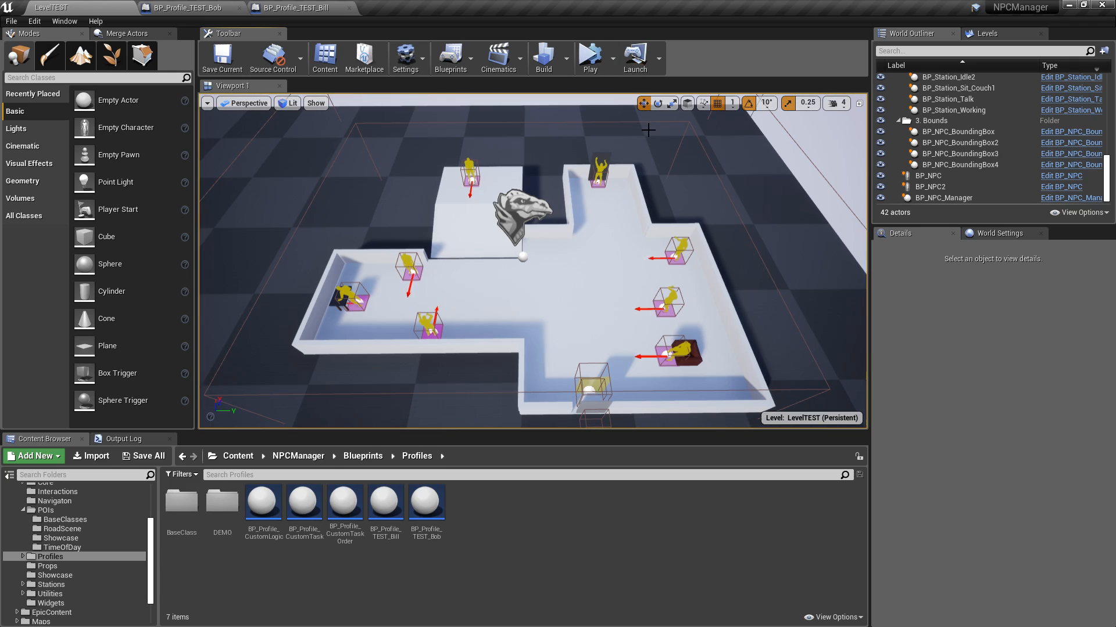
click(600, 165)
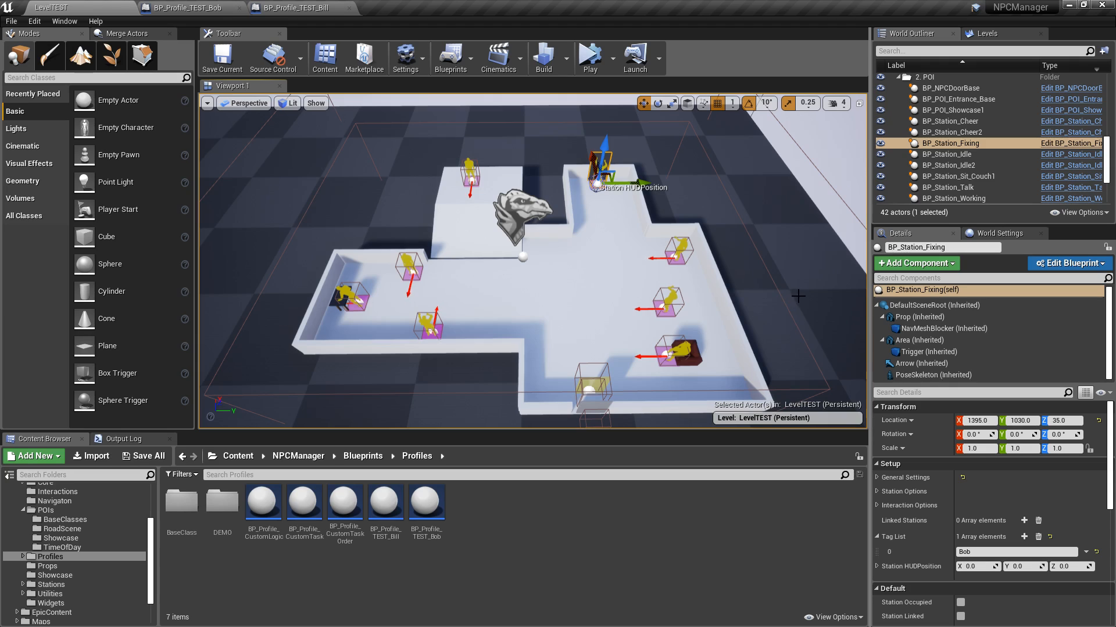
click(1018, 552)
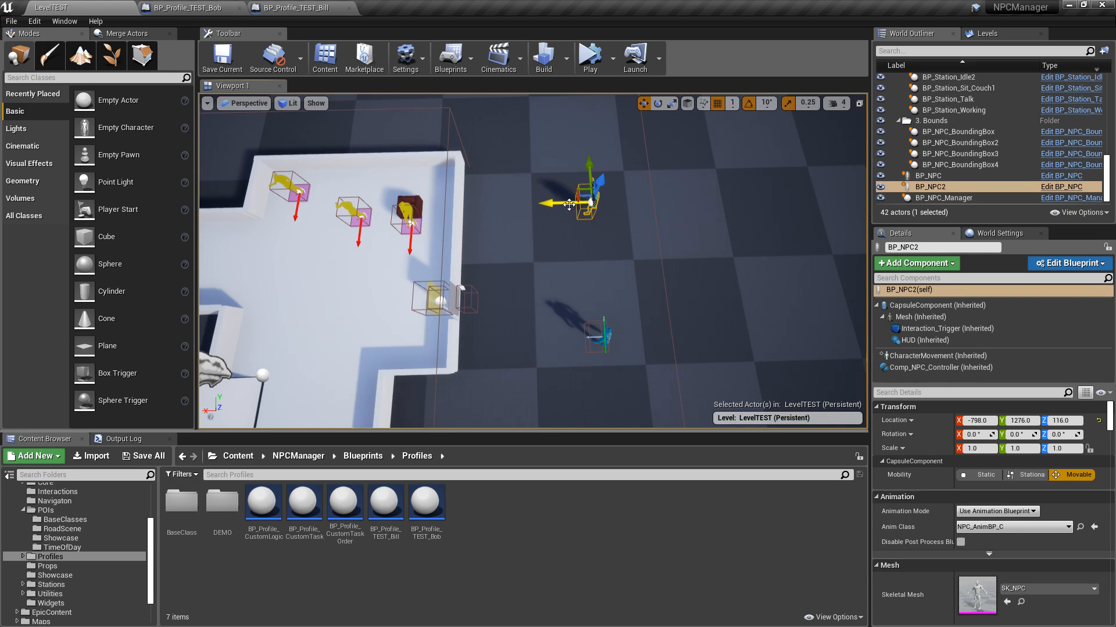
click(190, 7)
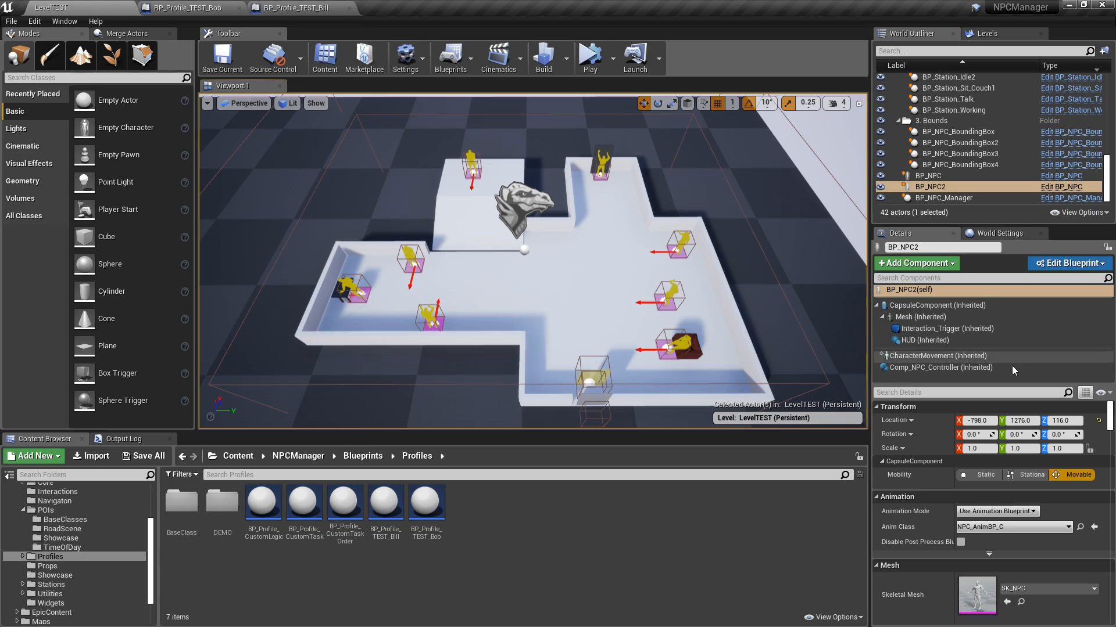
click(936, 368)
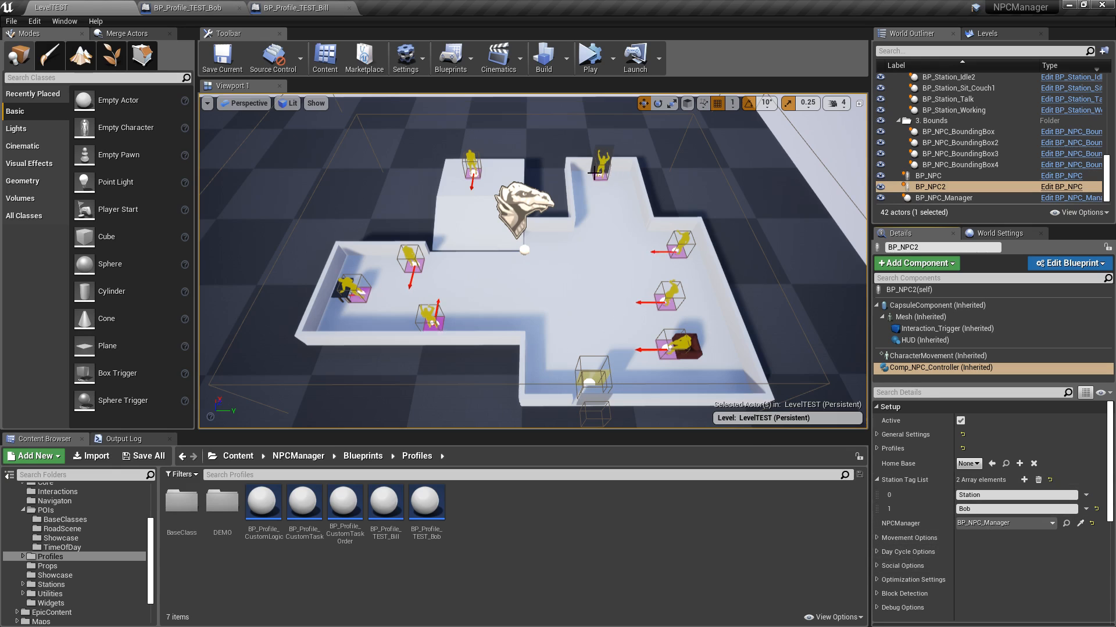
mouse_move(932, 197)
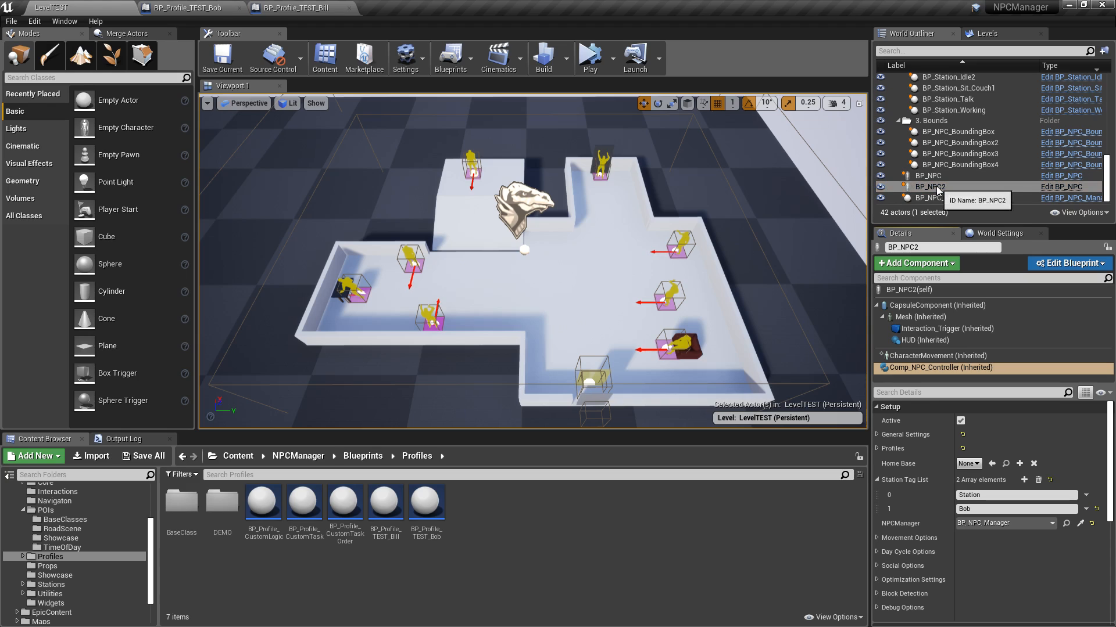
click(927, 175)
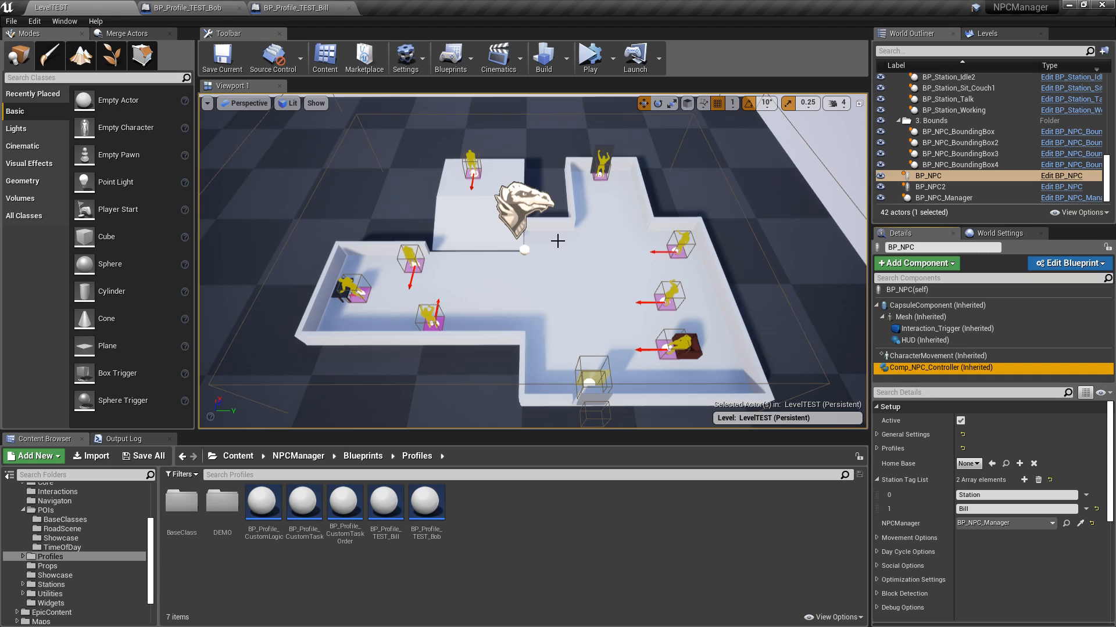
mouse_move(570, 275)
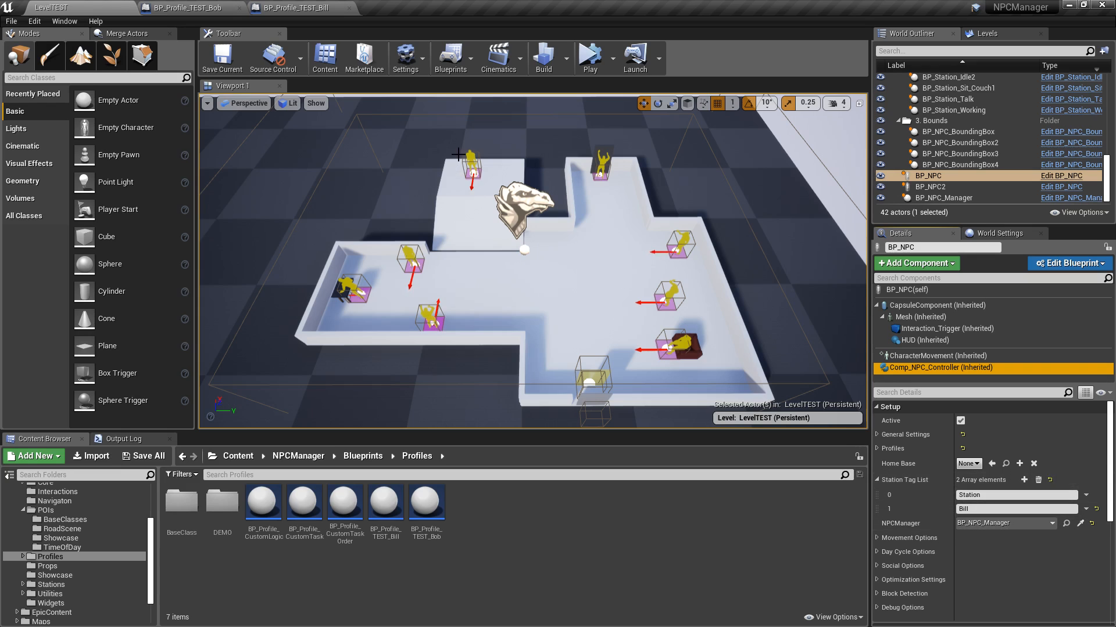
click(946, 143)
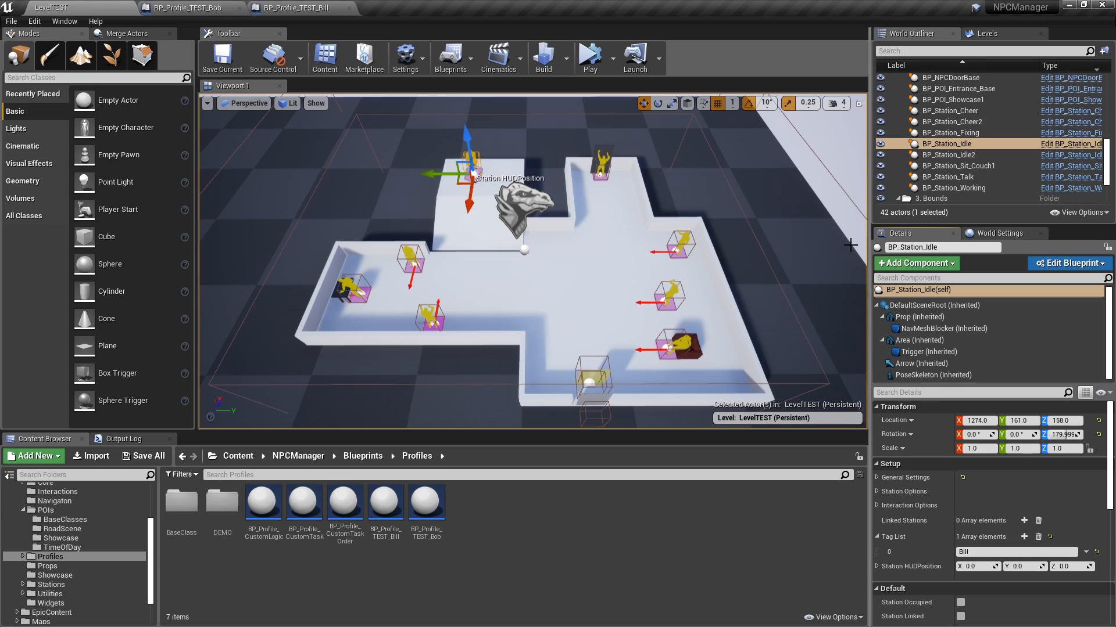
Add a second Station Tag List entry, Bill, to the BP_Profile_TEST_Bob task and return to the level
click(188, 7)
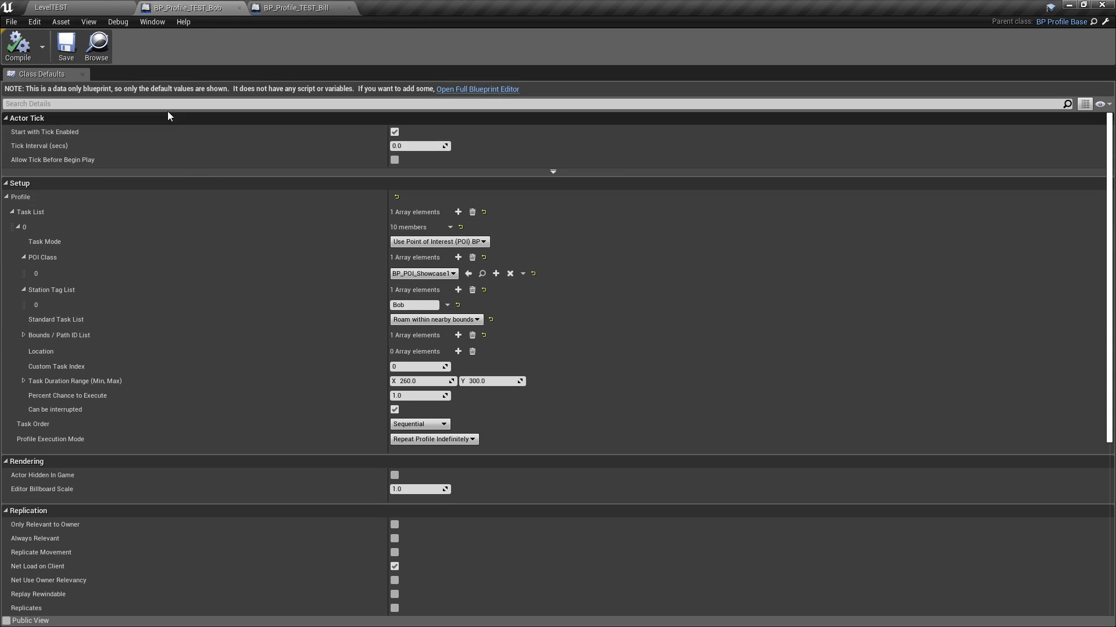
click(50, 7)
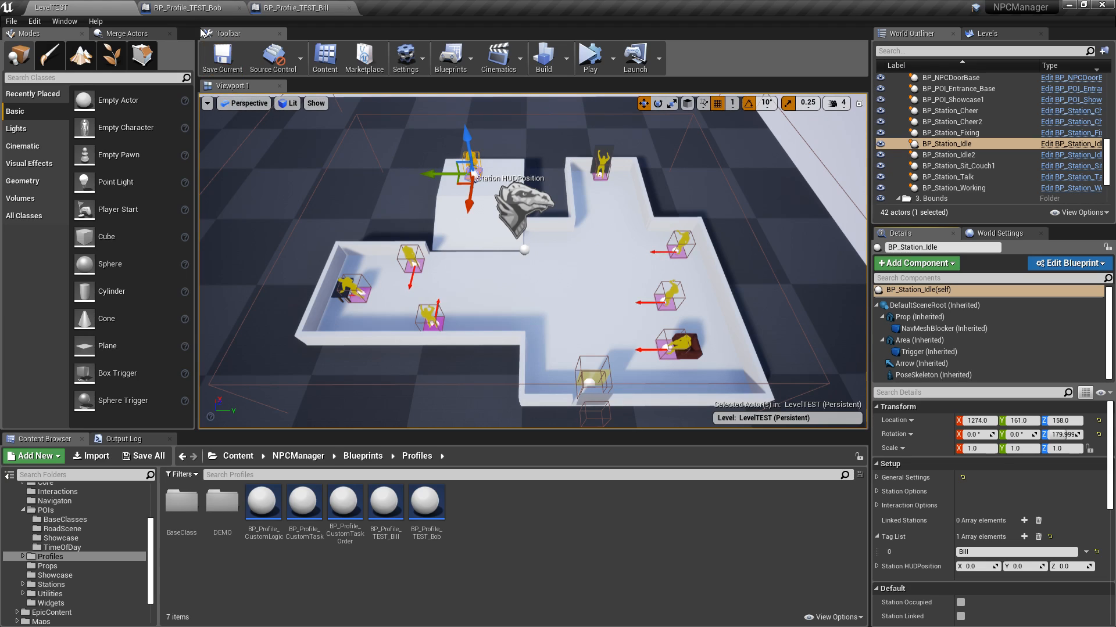
click(179, 7)
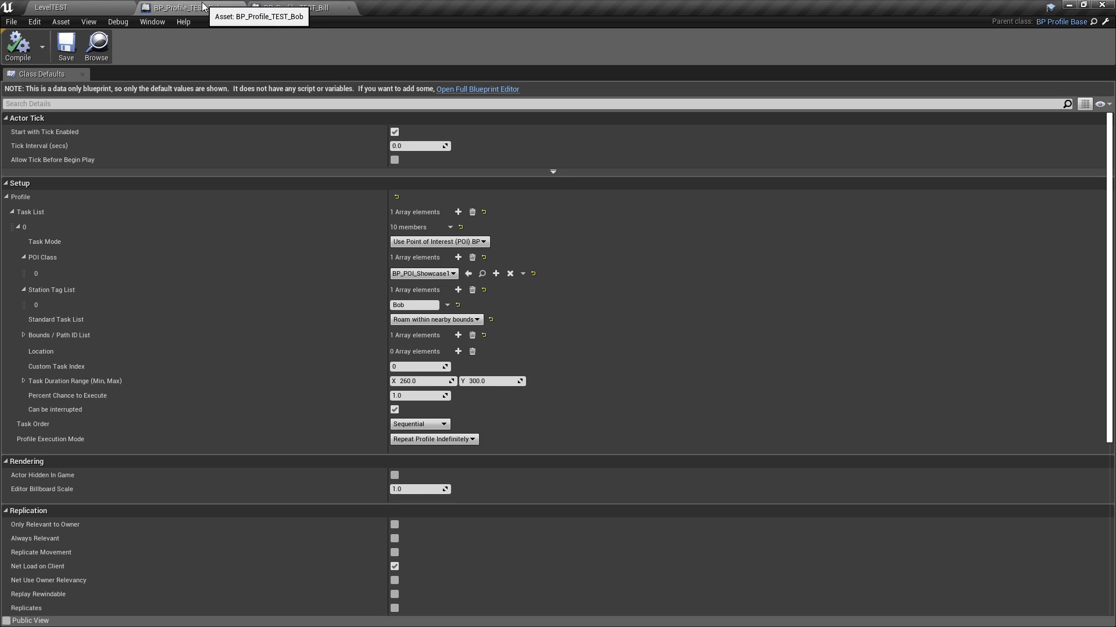
mouse_move(457, 289)
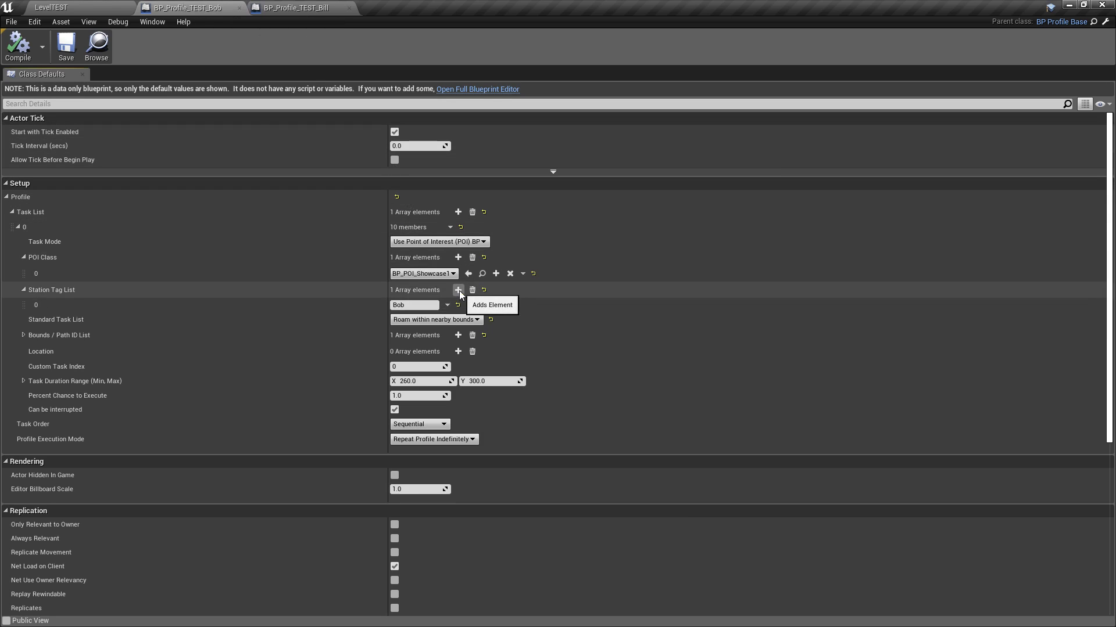
click(458, 290)
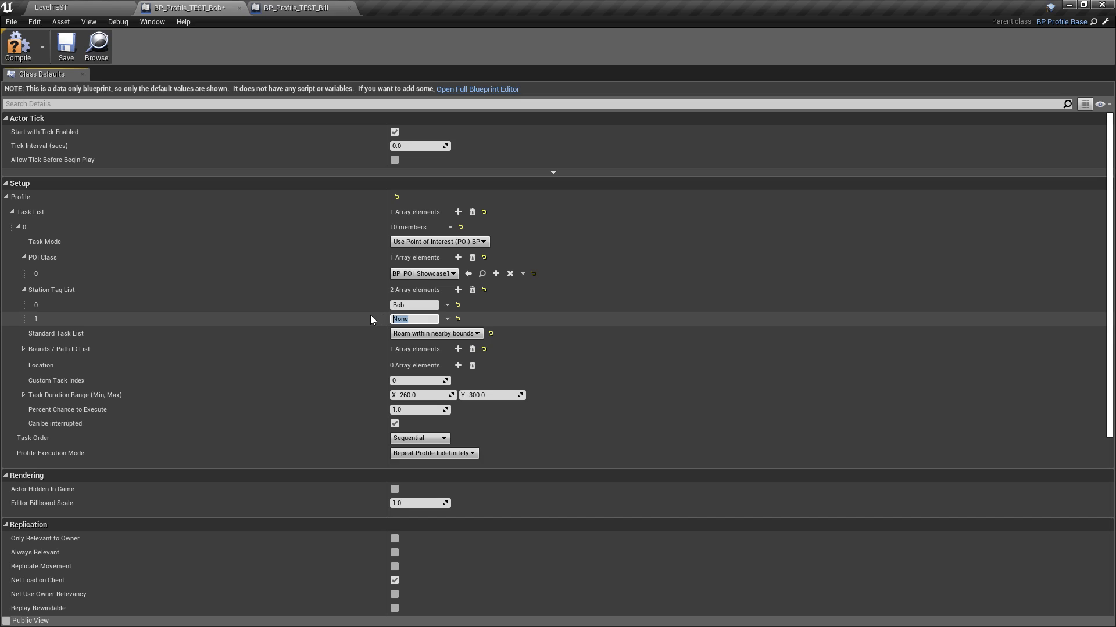
text(Bill)
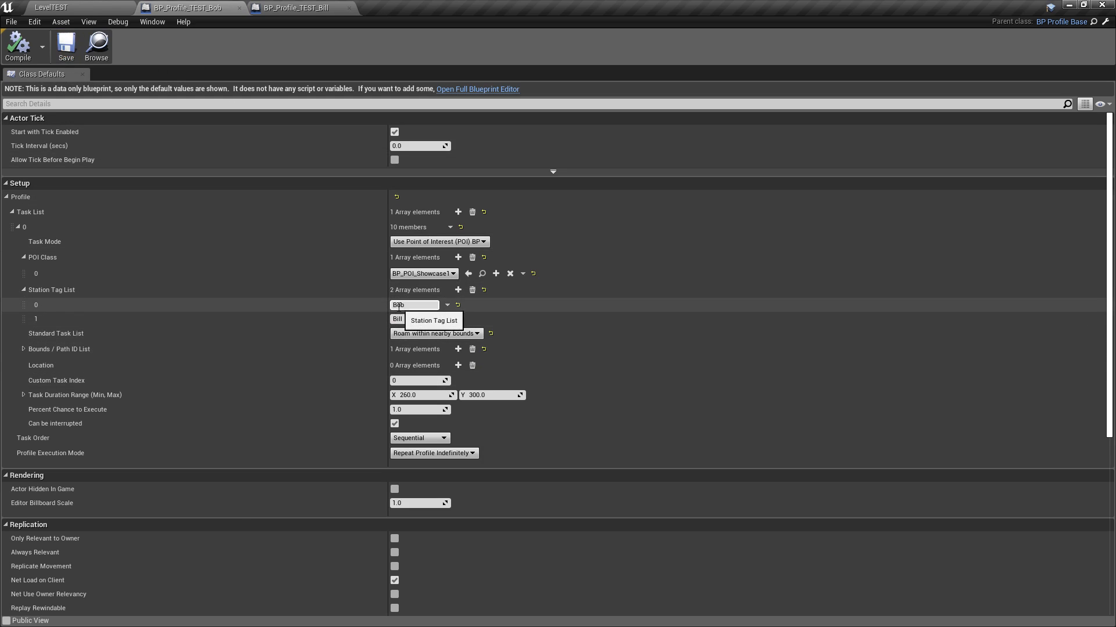
click(64, 7)
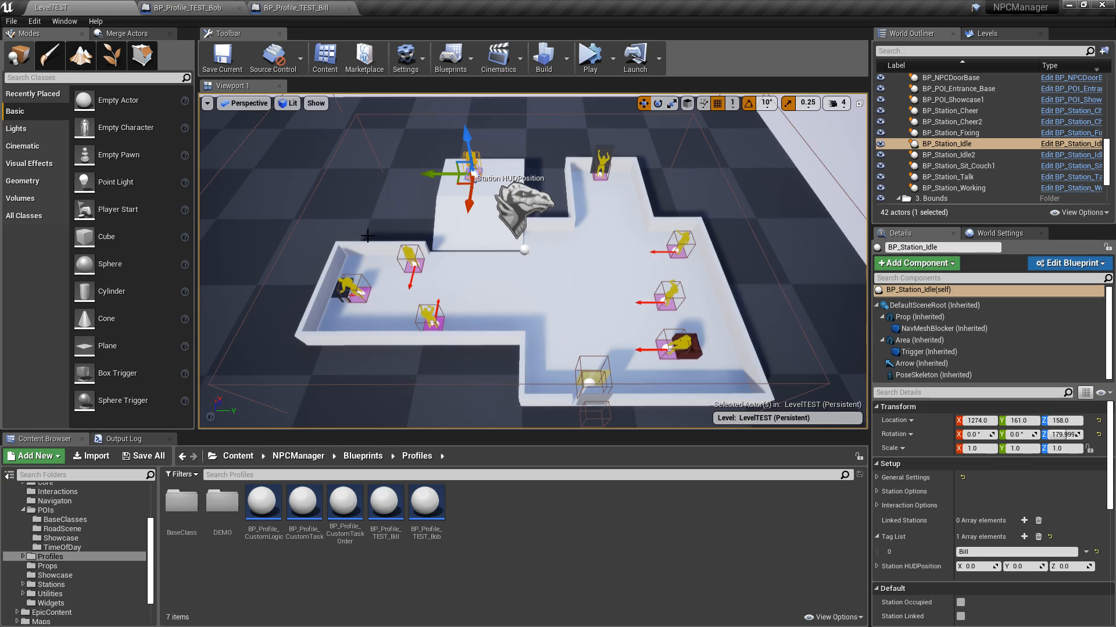
Set BP_NPC's Profile List [0] to BP_Profile_TEST_Bob instead of TEST_Bill
click(926, 176)
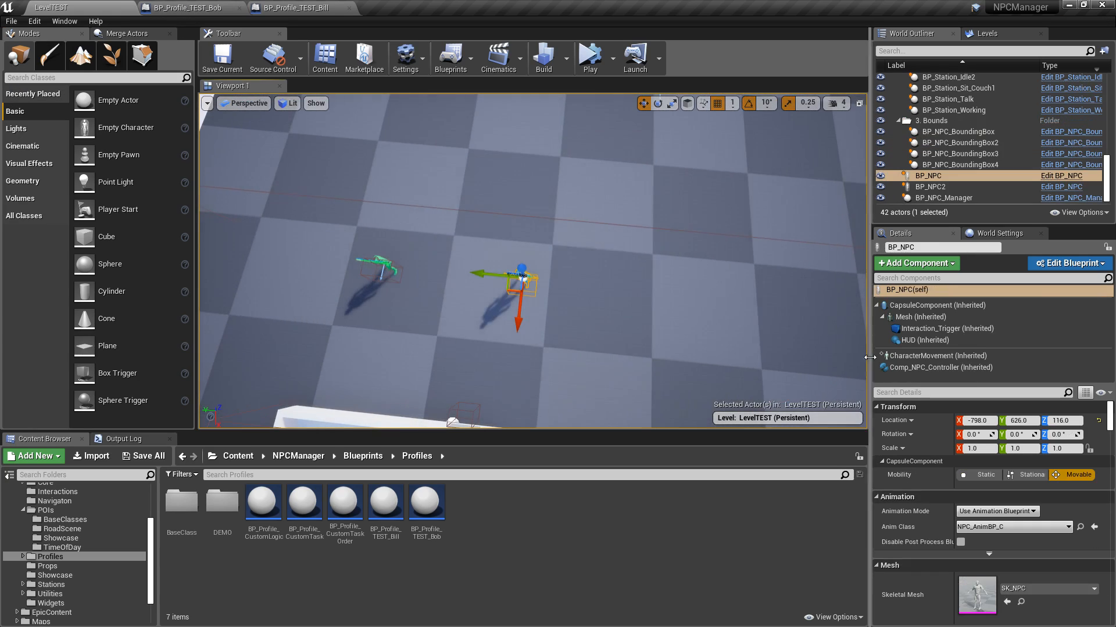
click(940, 368)
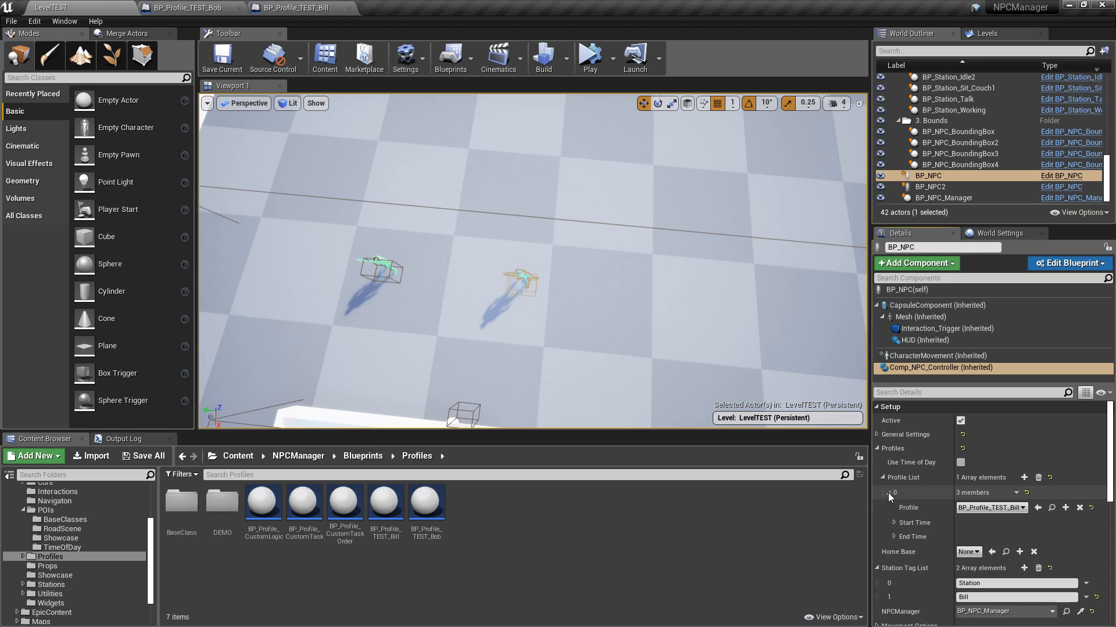
click(1020, 507)
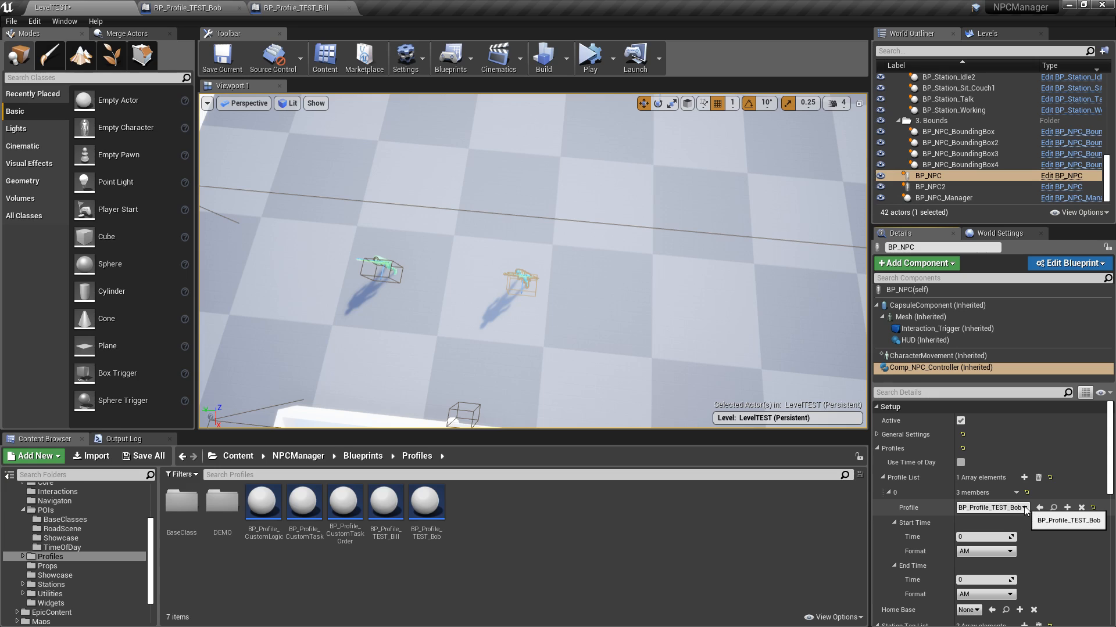
Save all changes, confirming the level save
click(147, 455)
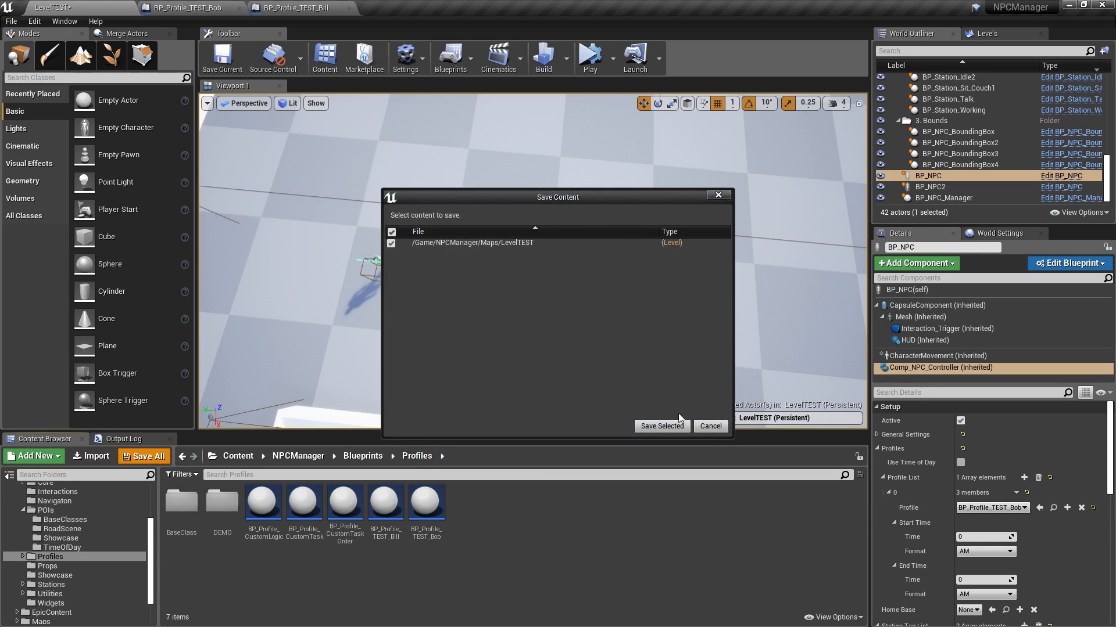
click(660, 425)
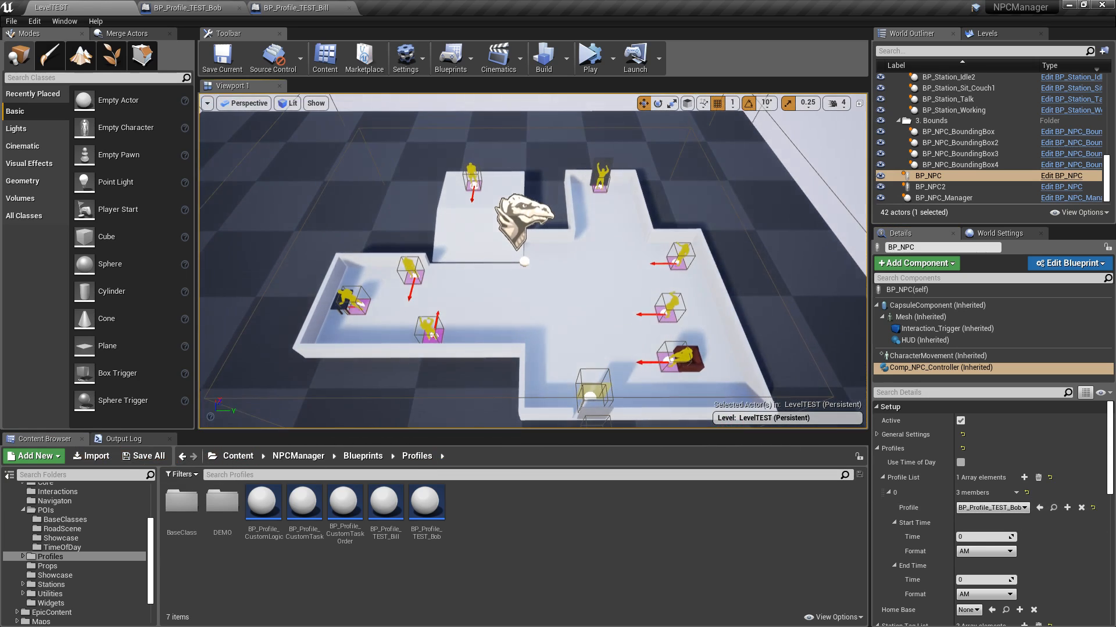
click(589, 58)
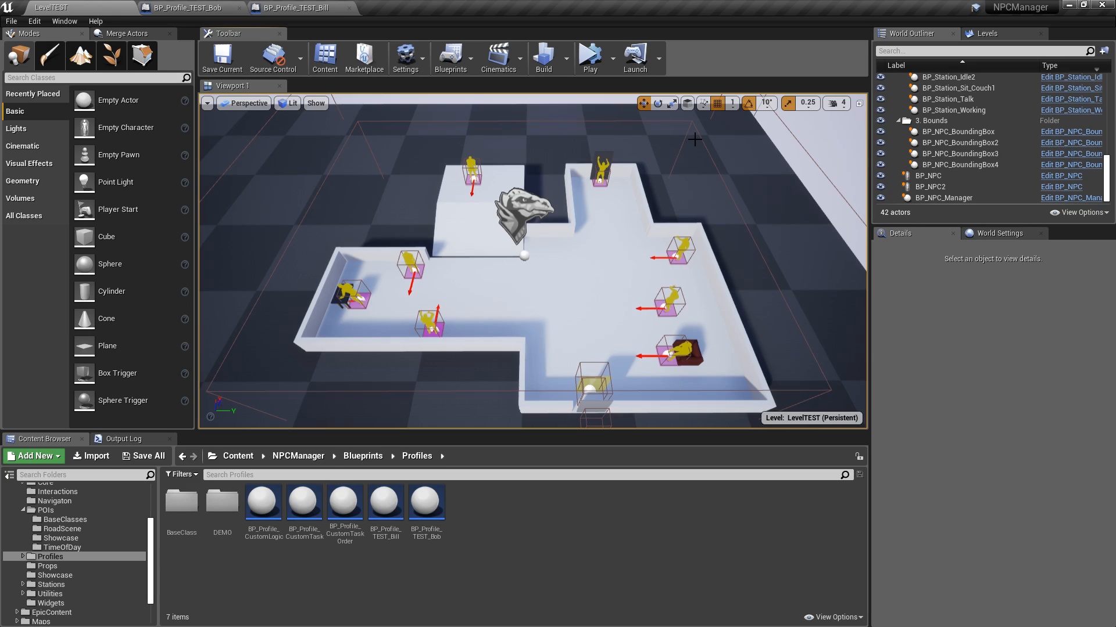
mouse_move(580, 205)
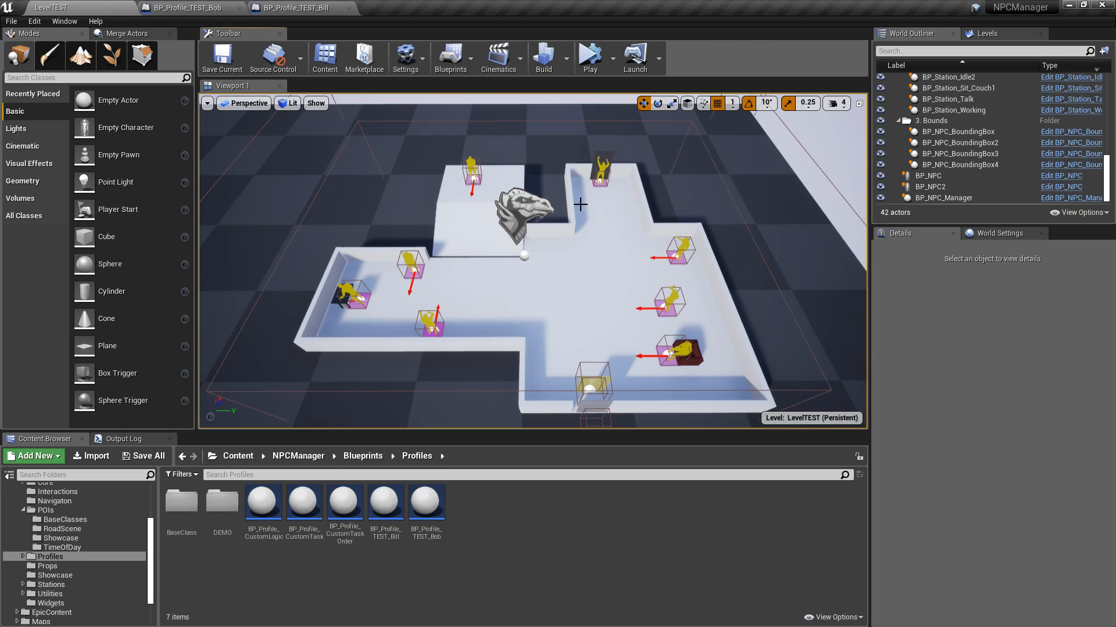
mouse_move(296, 242)
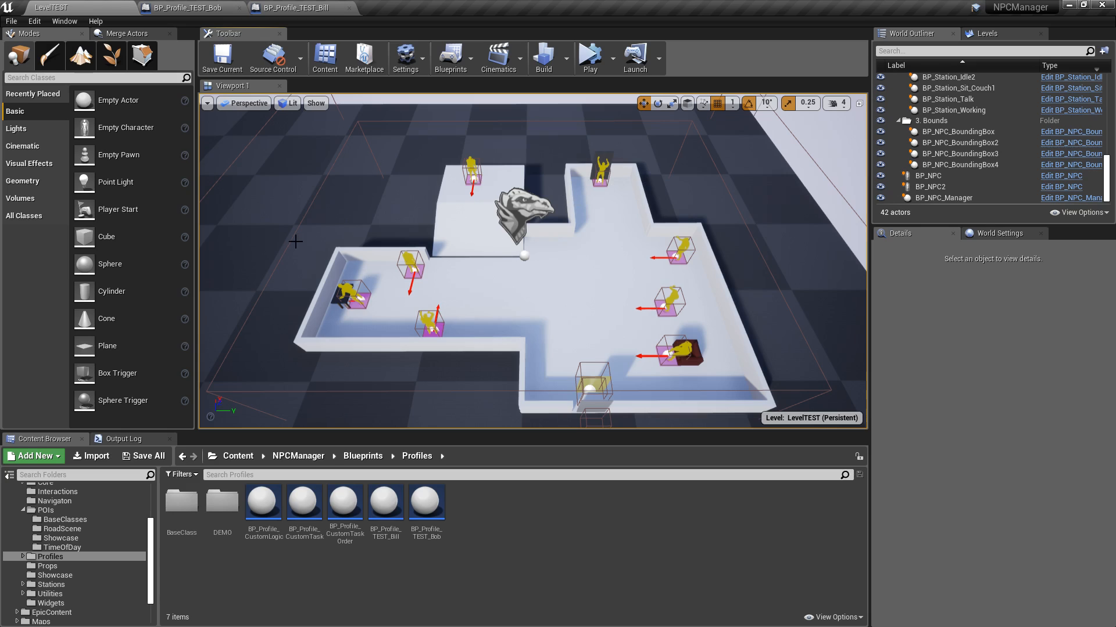